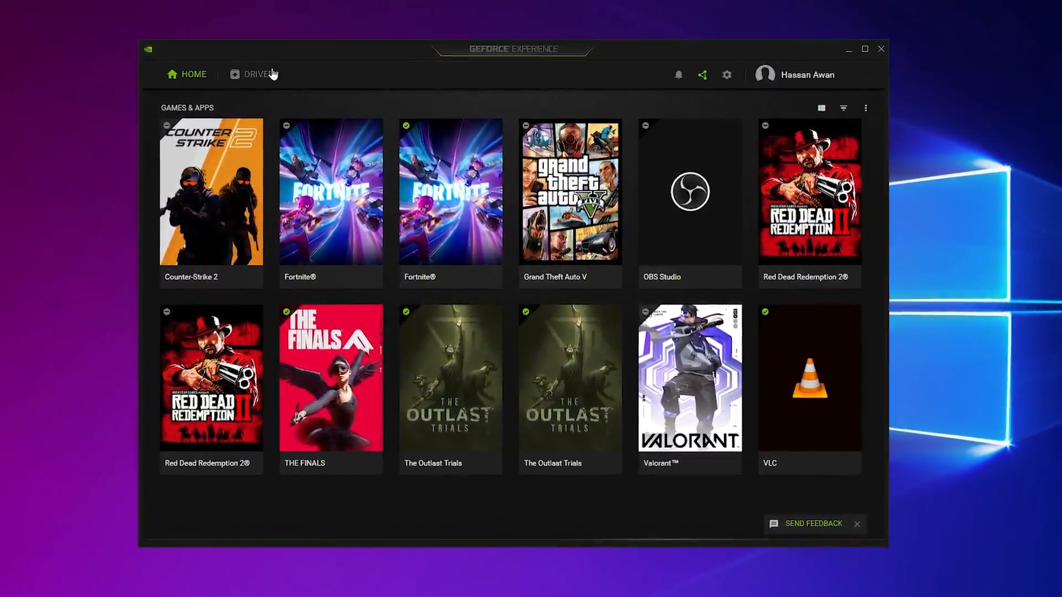
Step: Close GeForce Experience and bring up the Windows Run prompt
{"action": "left_click", "coordinate": [258, 74]}
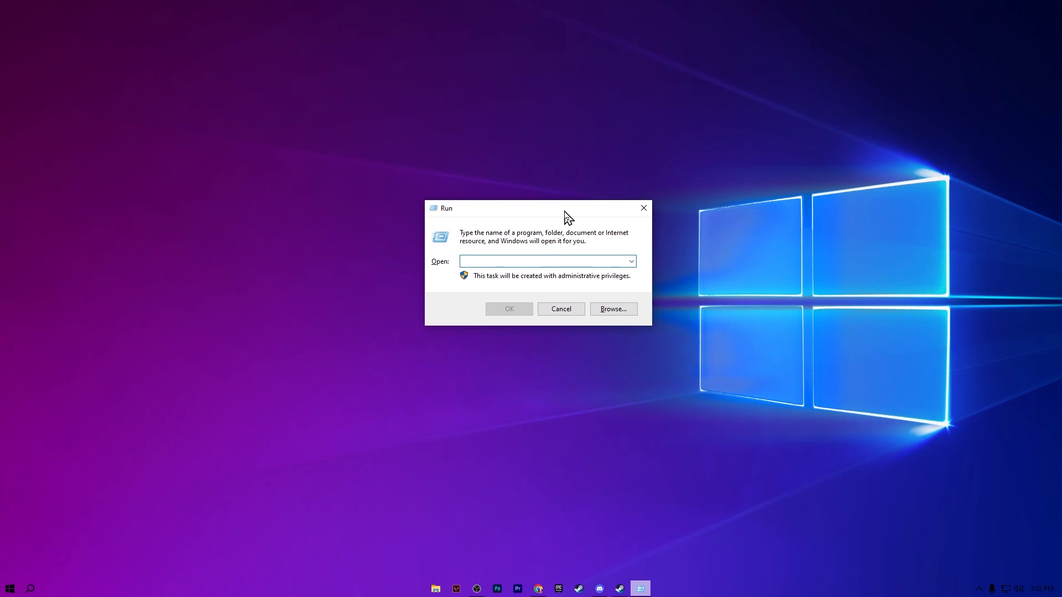
Step: Launch gpedit.msc and browse Administrative Templates down to Power Throttling Settings
{"action": "type", "text": "gped"}
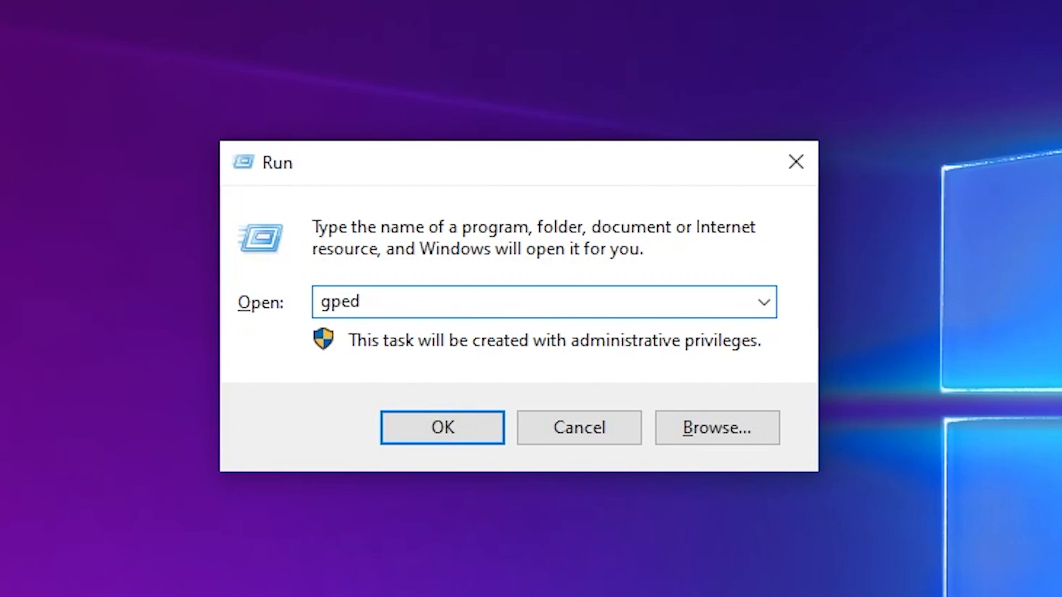
{"action": "left_click", "coordinate": [441, 427]}
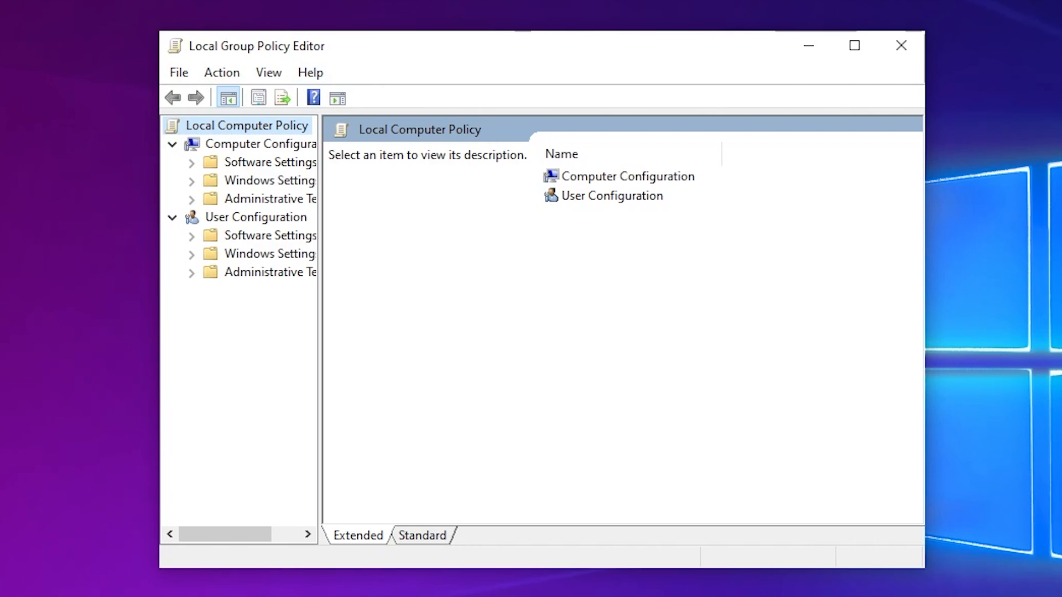
{"action": "left_click", "coordinate": [53, 583]}
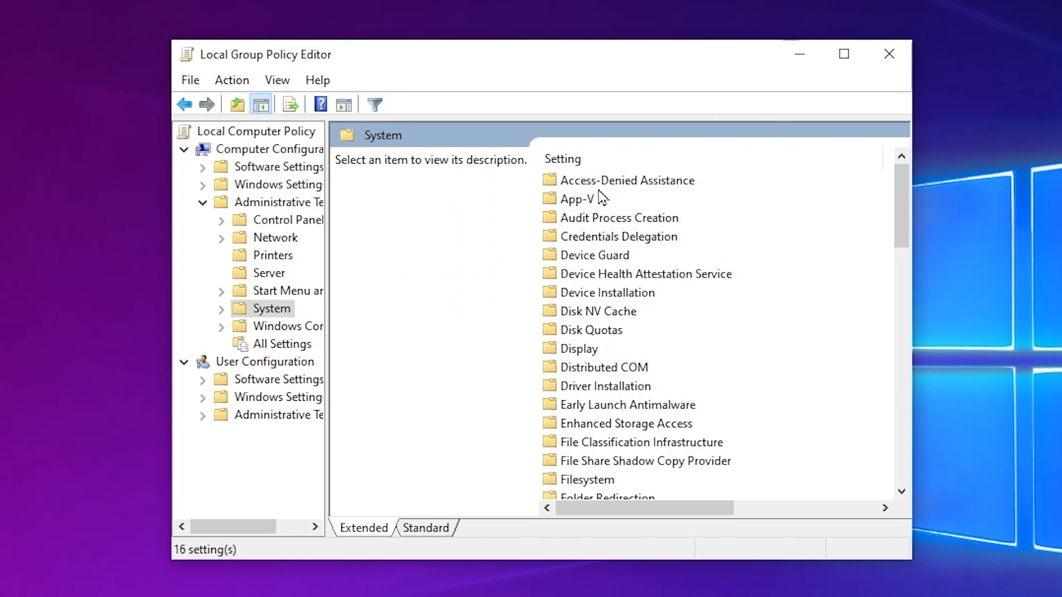
{"action": "scroll", "scroll_direction": "down", "scroll_amount": 3}
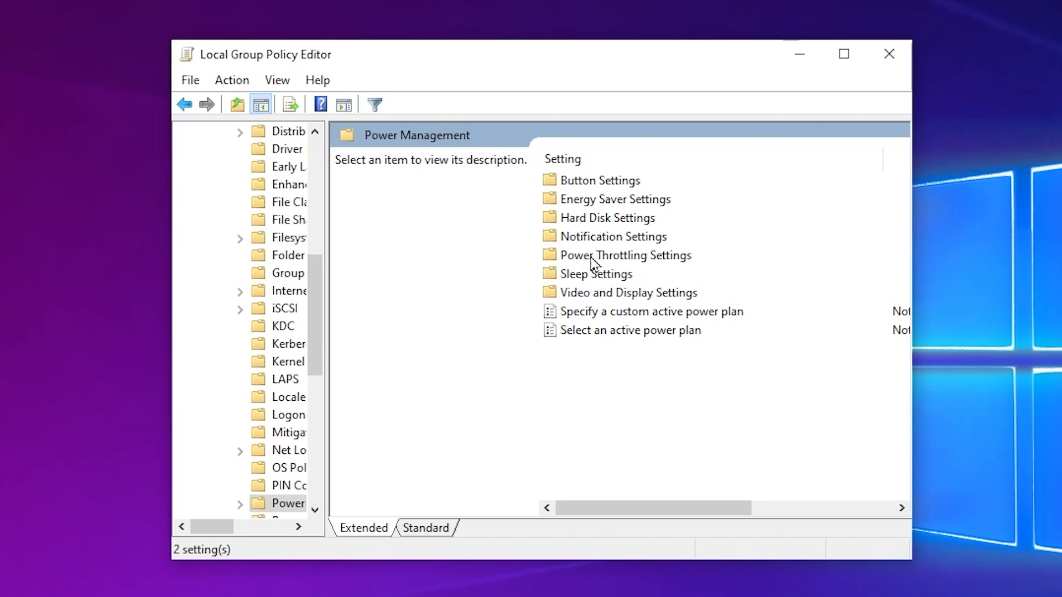
{"action": "double_click", "coordinate": [626, 254]}
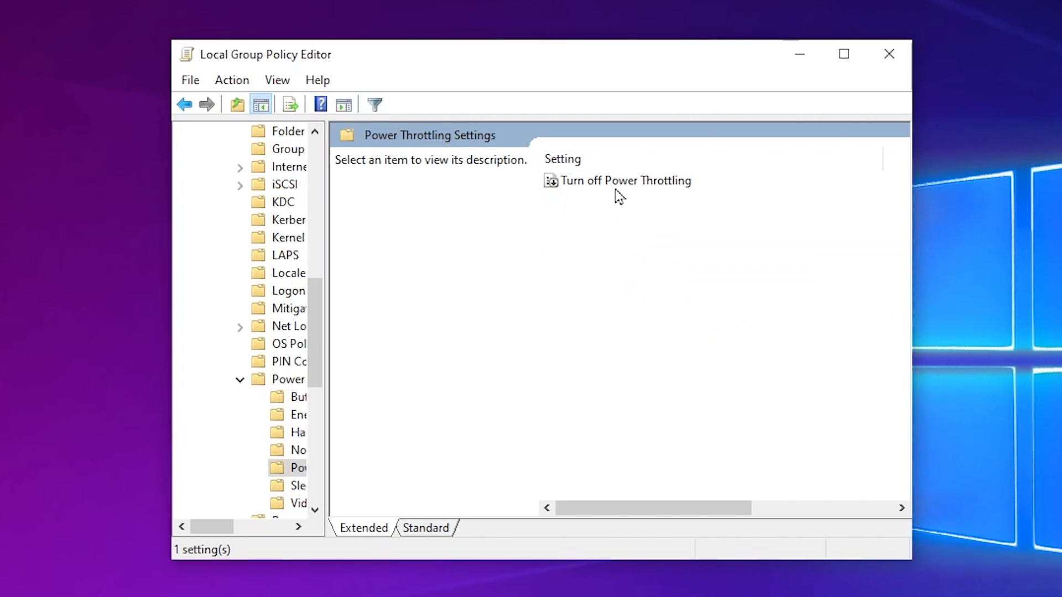
{"action": "mouse_move", "coordinate": [611, 189]}
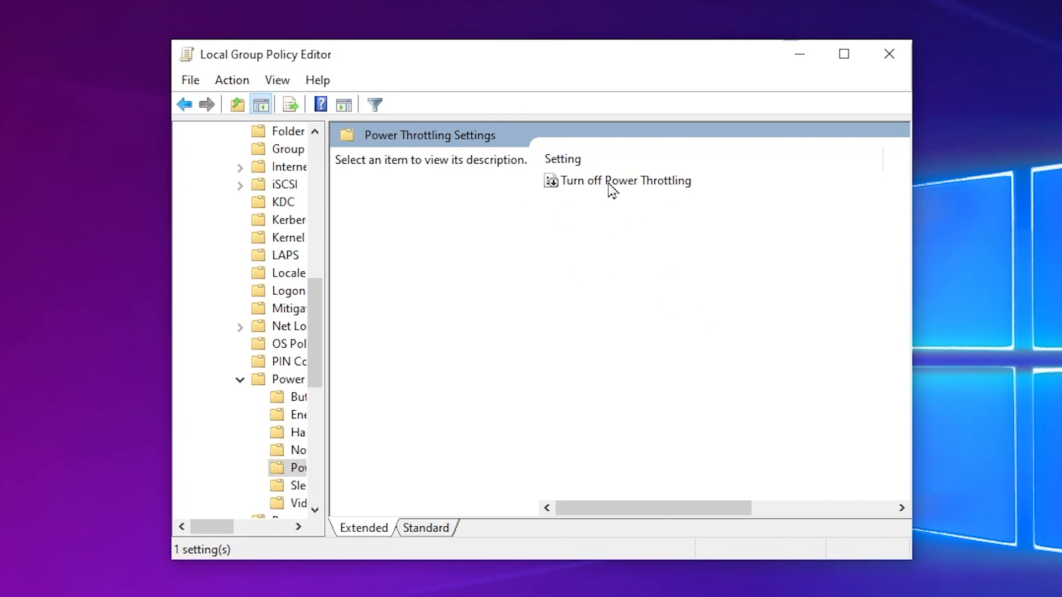
Step: Set the Turn off Power Throttling policy to Enabled
{"action": "left_click", "coordinate": [616, 181]}
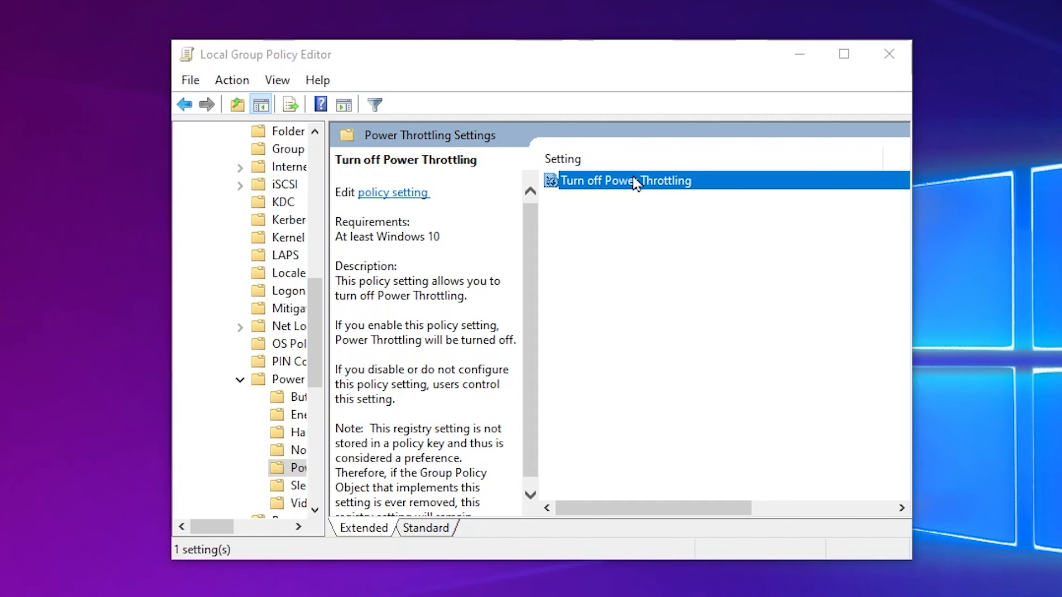
{"action": "double_click", "coordinate": [624, 180]}
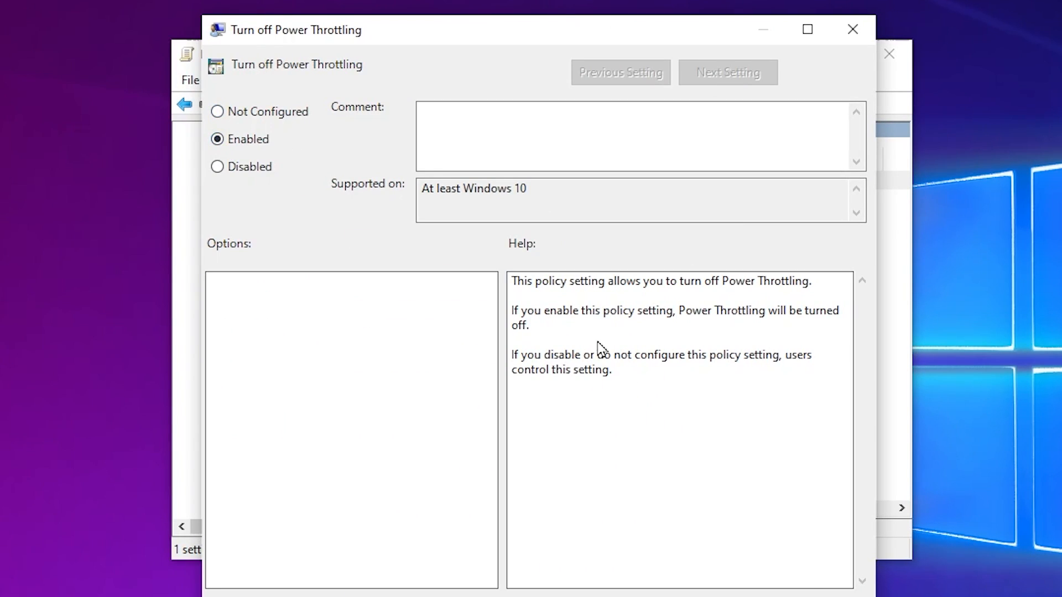
{"action": "left_click", "coordinate": [851, 29]}
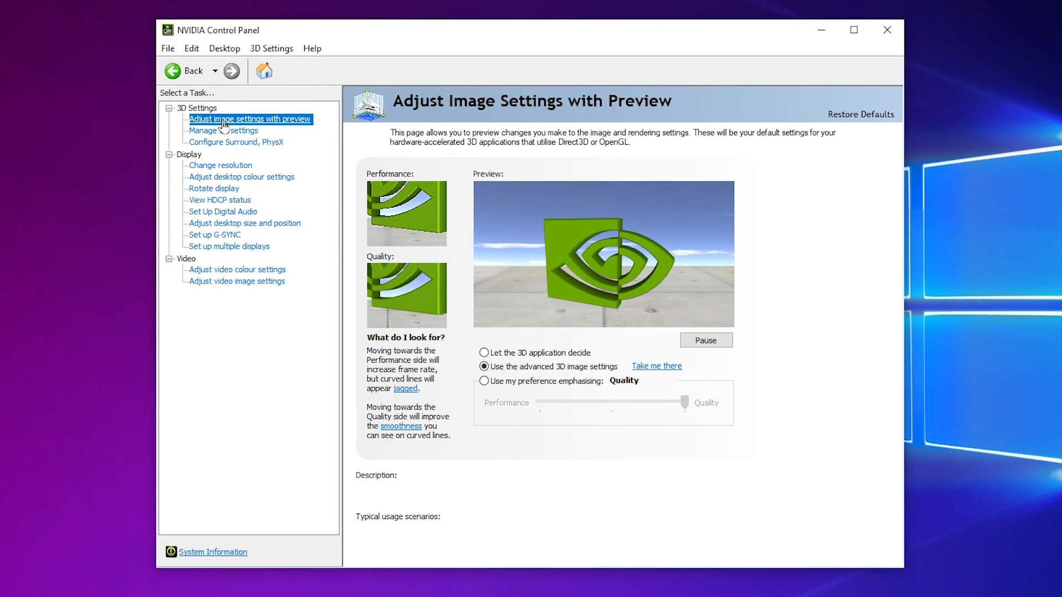
Step: In Manage 3D settings' Global Settings, set Anisotropic filtering to Off
{"action": "left_click", "coordinate": [484, 366]}
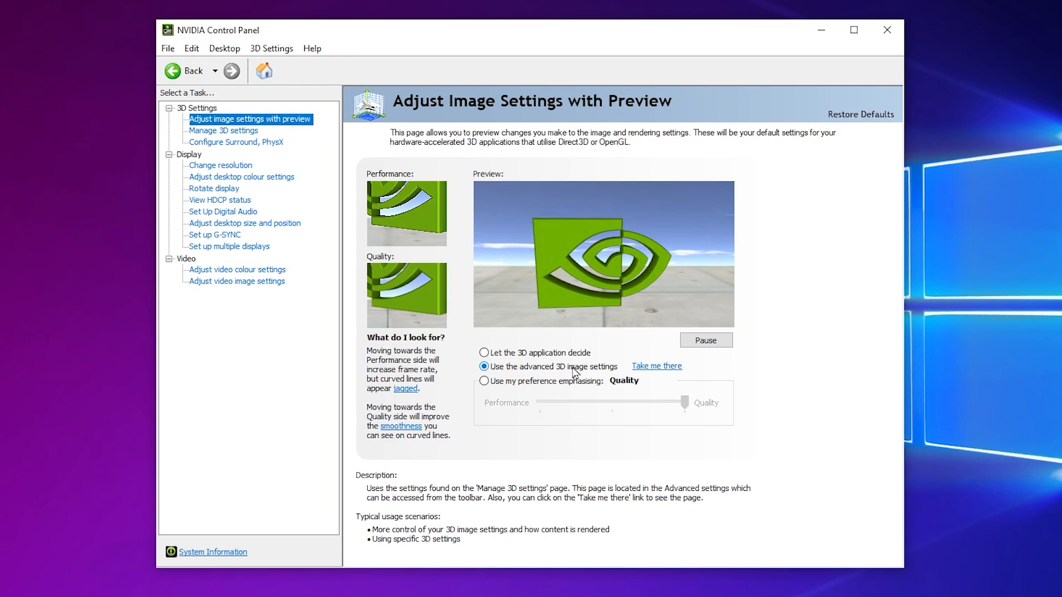
{"action": "left_click", "coordinate": [223, 131]}
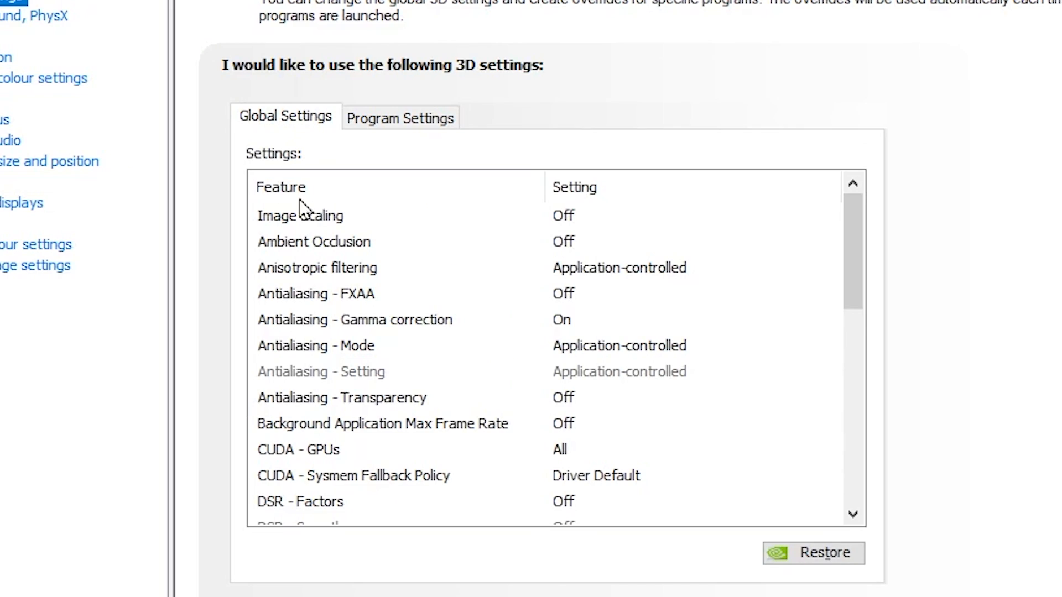
{"action": "mouse_move", "coordinate": [496, 216]}
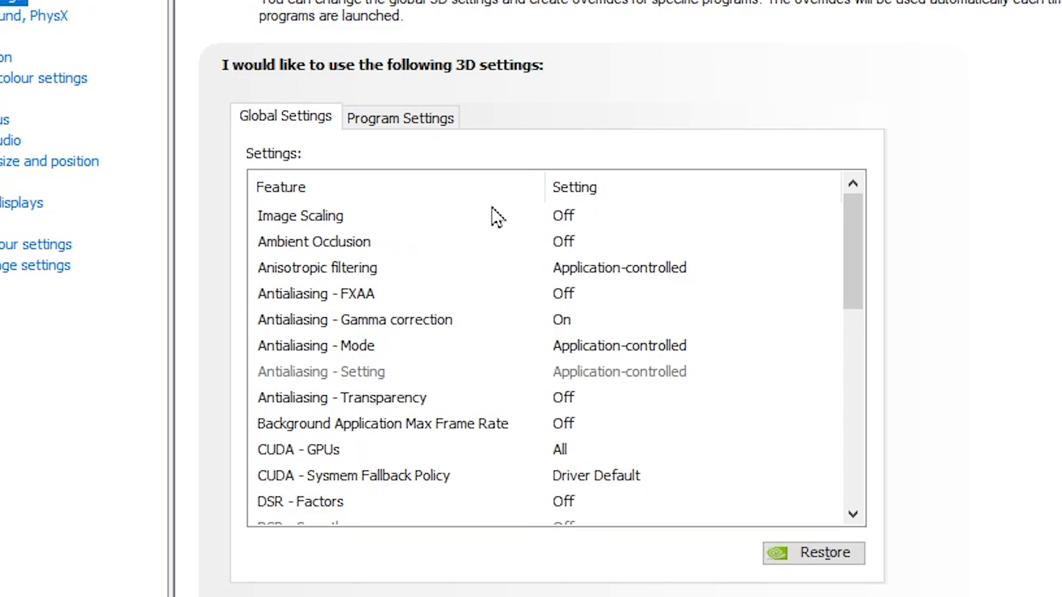
{"action": "mouse_move", "coordinate": [457, 227]}
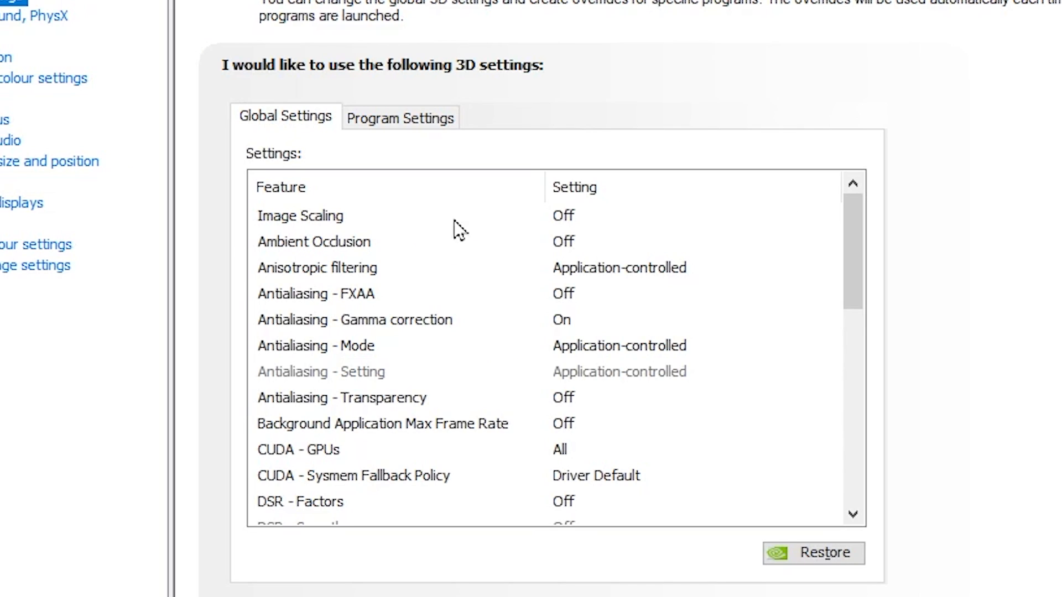
{"action": "mouse_move", "coordinate": [590, 242]}
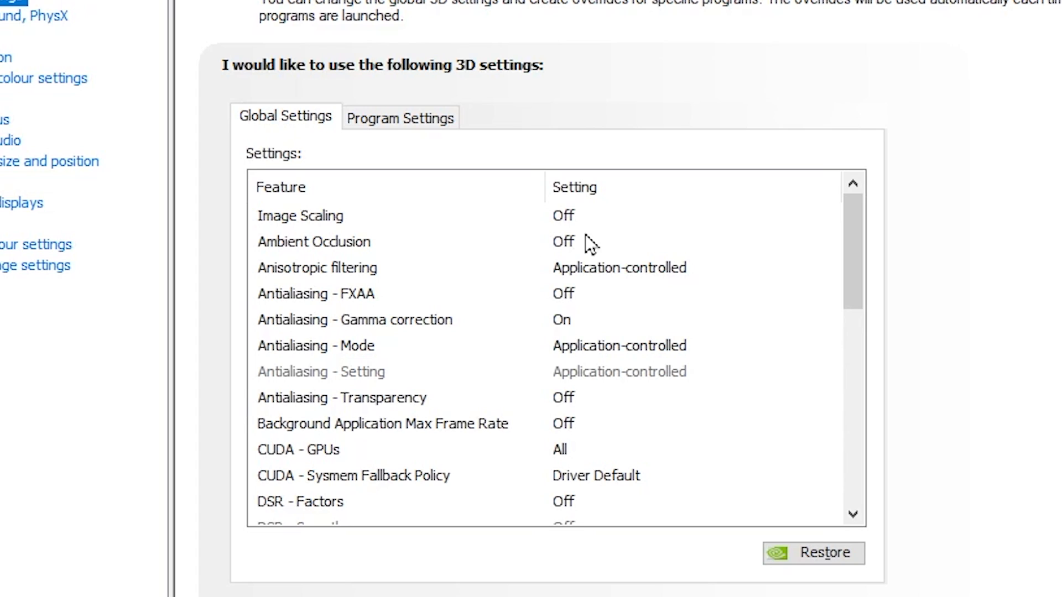
{"action": "mouse_move", "coordinate": [692, 257]}
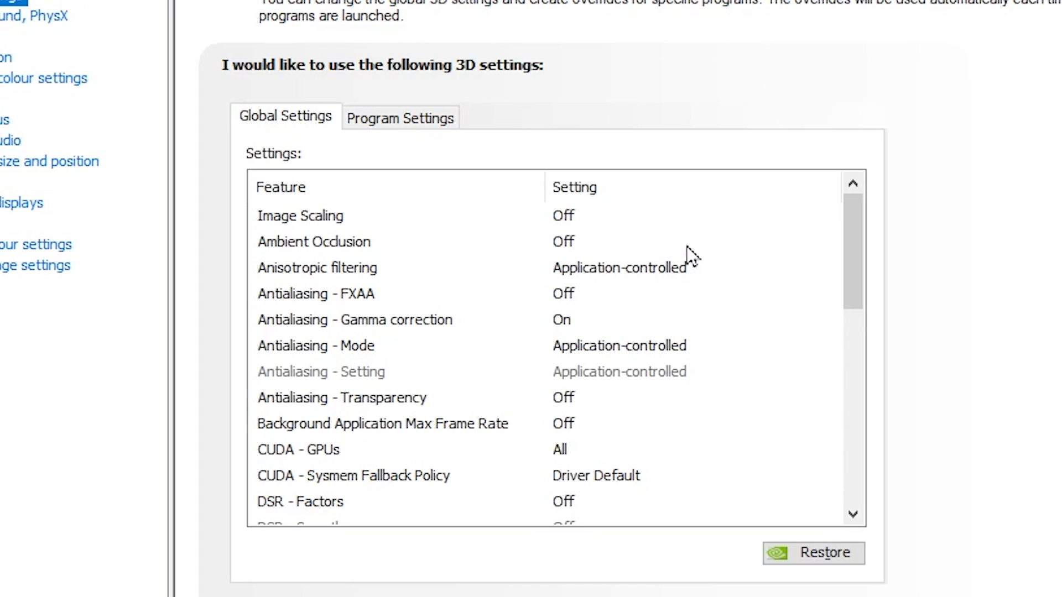
{"action": "left_click", "coordinate": [832, 266]}
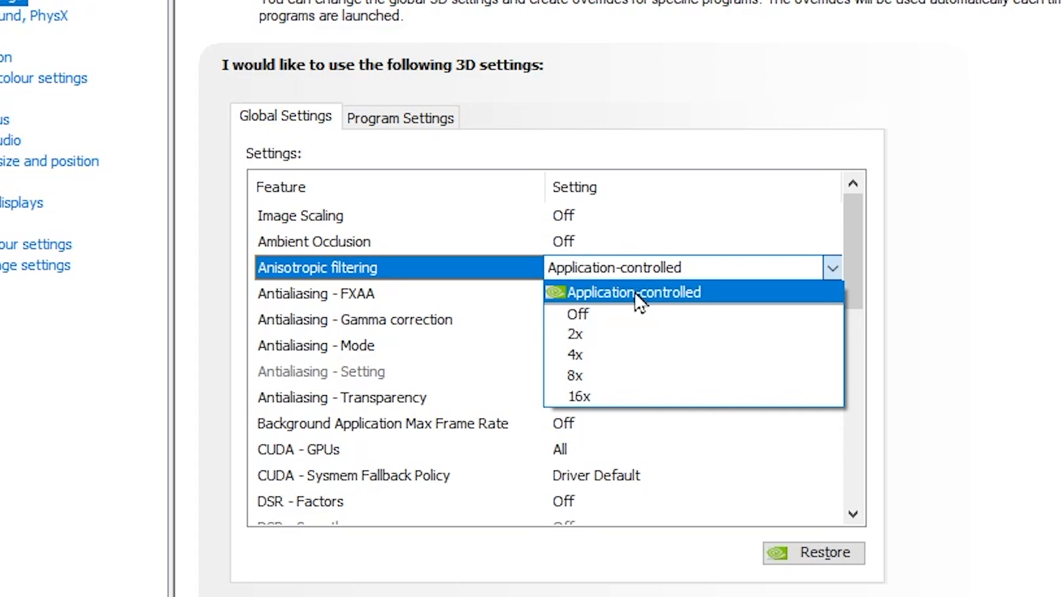
{"action": "left_click", "coordinate": [576, 313]}
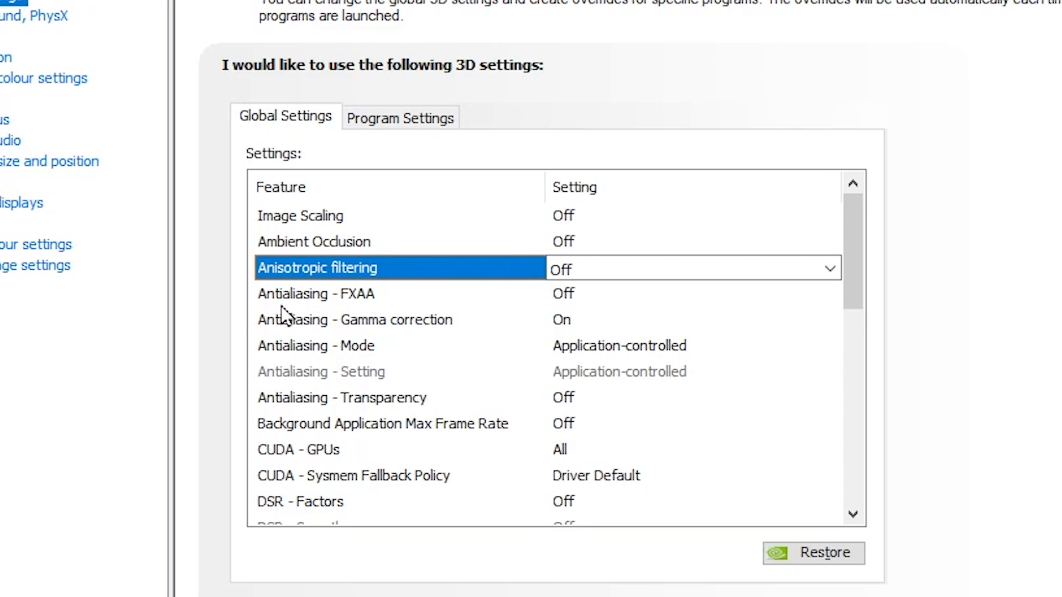
{"action": "mouse_move", "coordinate": [558, 306]}
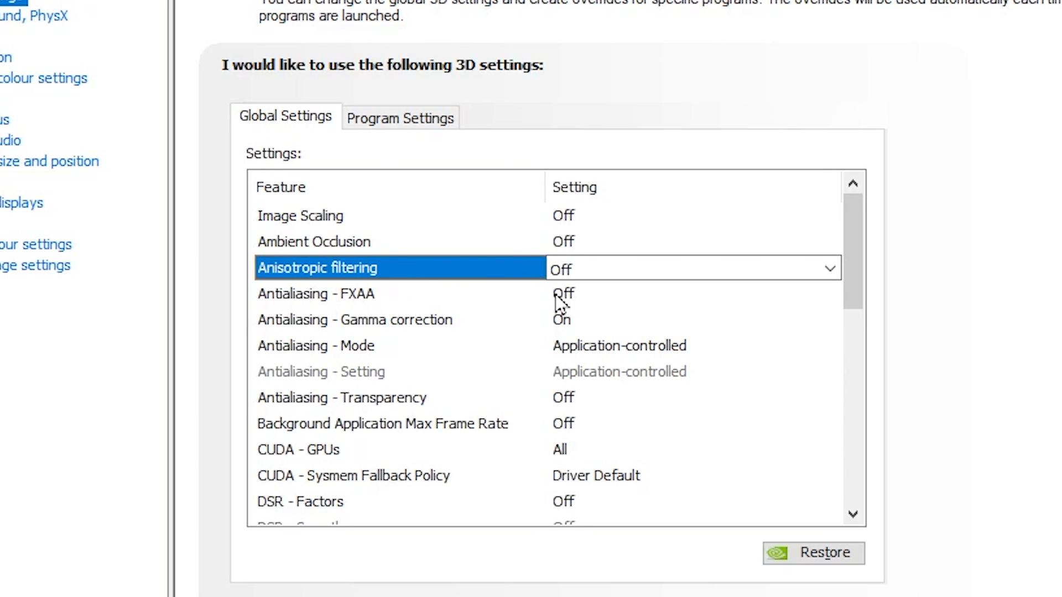
Step: Review the Antialiasing FXAA and Gamma correction settings, leaving Gamma correction On
{"action": "left_click", "coordinate": [318, 293]}
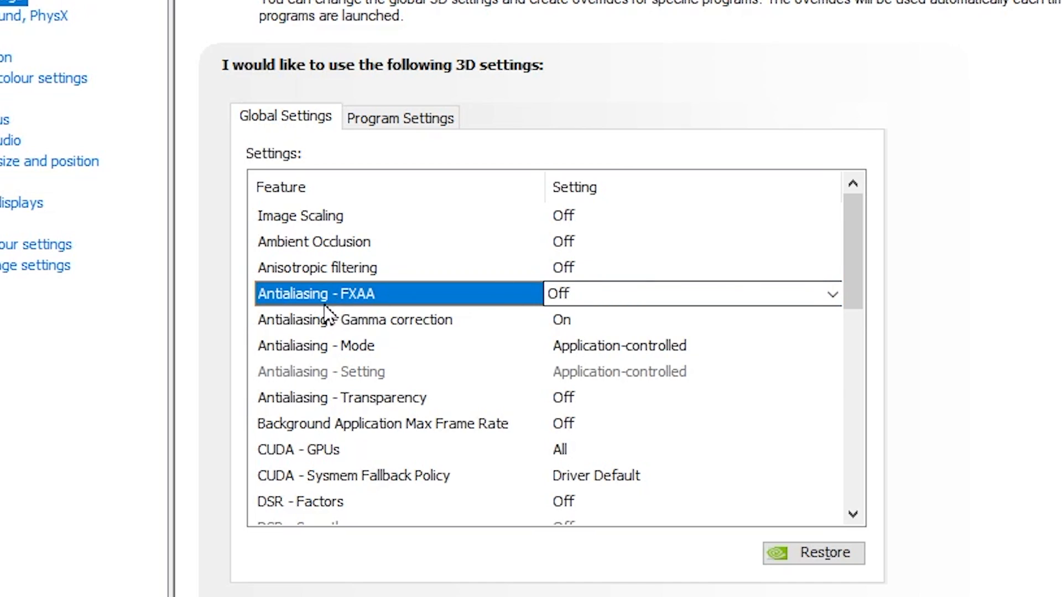
{"action": "mouse_move", "coordinate": [578, 325]}
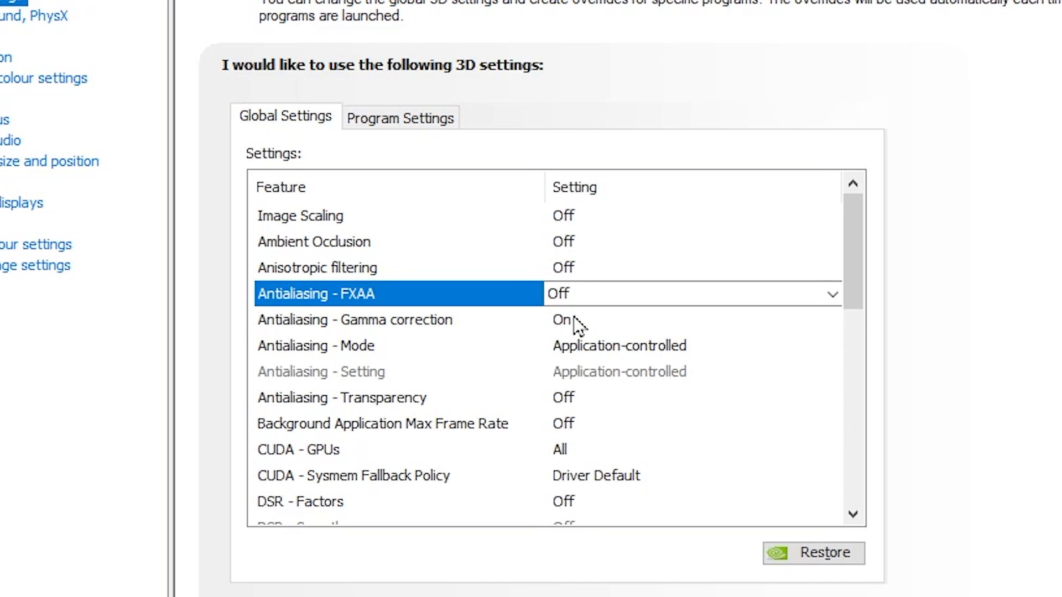
{"action": "left_click", "coordinate": [354, 319]}
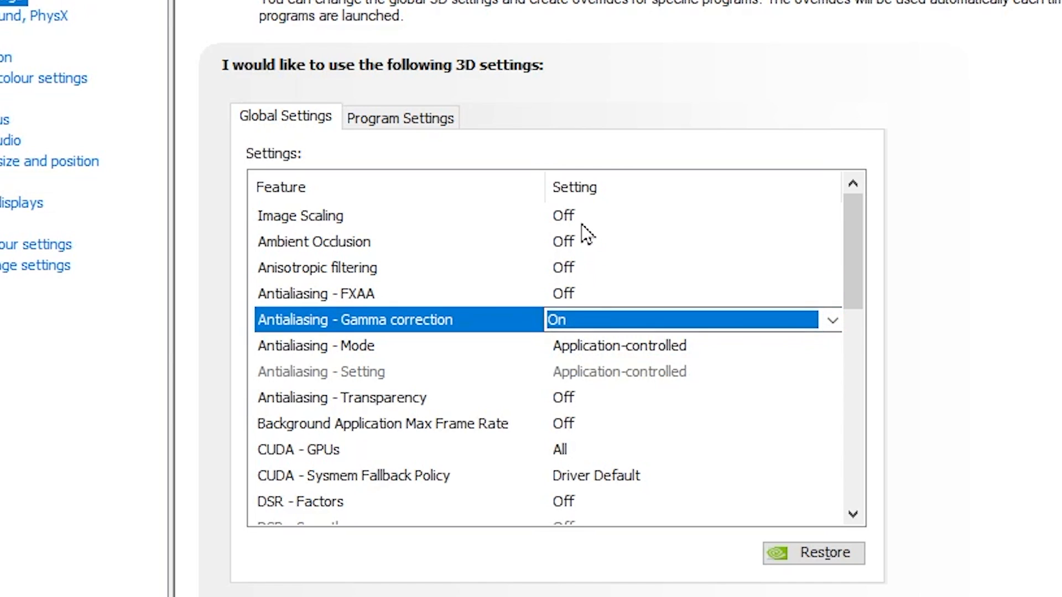
Step: Turn Antialiasing Gamma correction Off and reach the DSR Factors scaling choices, all unticked
{"action": "scroll", "scroll_direction": "down", "scroll_amount": 3}
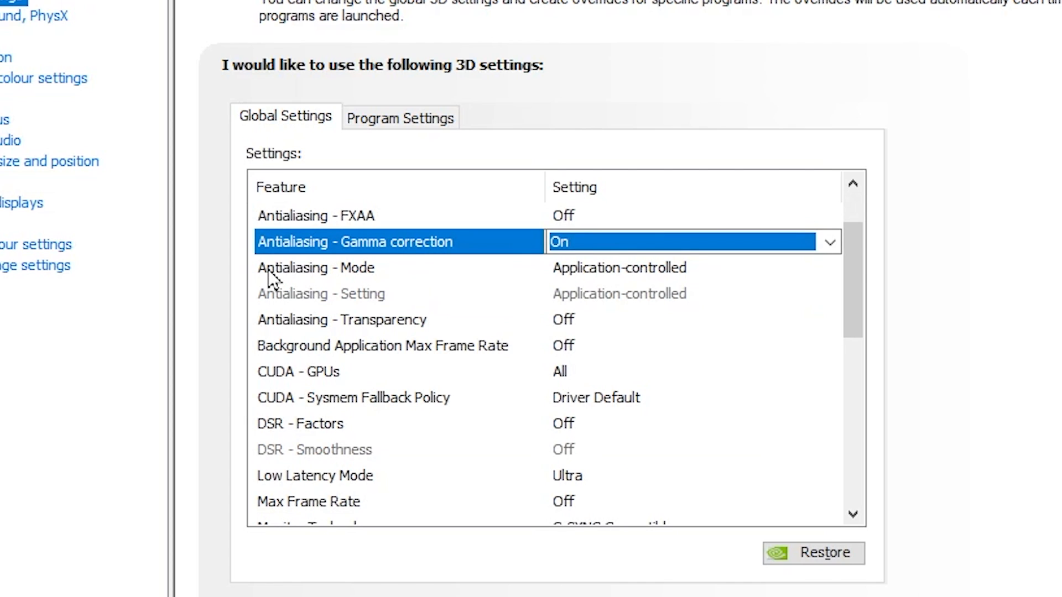
{"action": "mouse_move", "coordinate": [679, 284]}
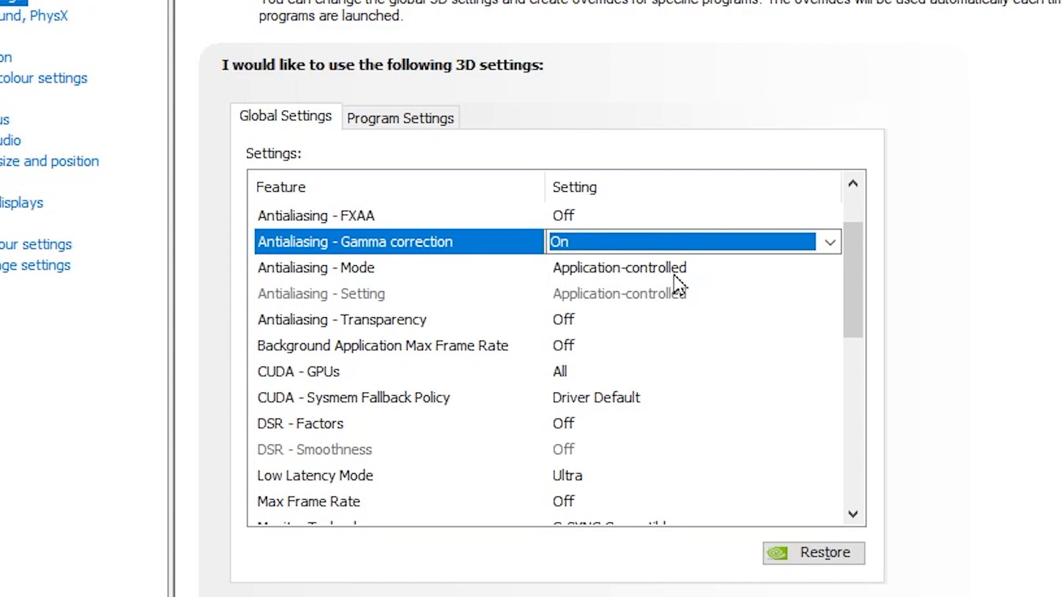
{"action": "left_click", "coordinate": [828, 242]}
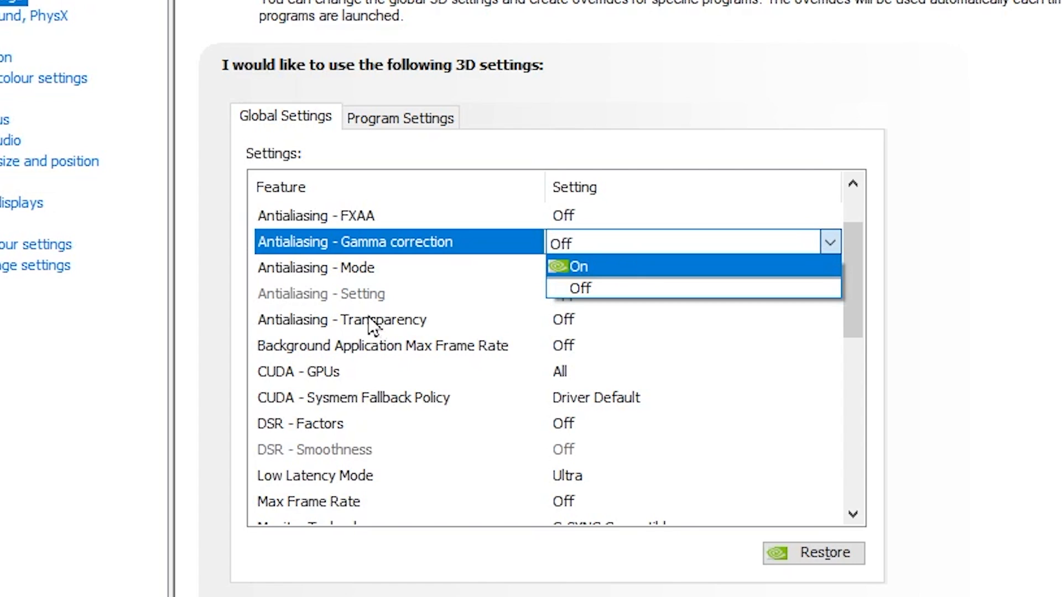
{"action": "mouse_move", "coordinate": [362, 325]}
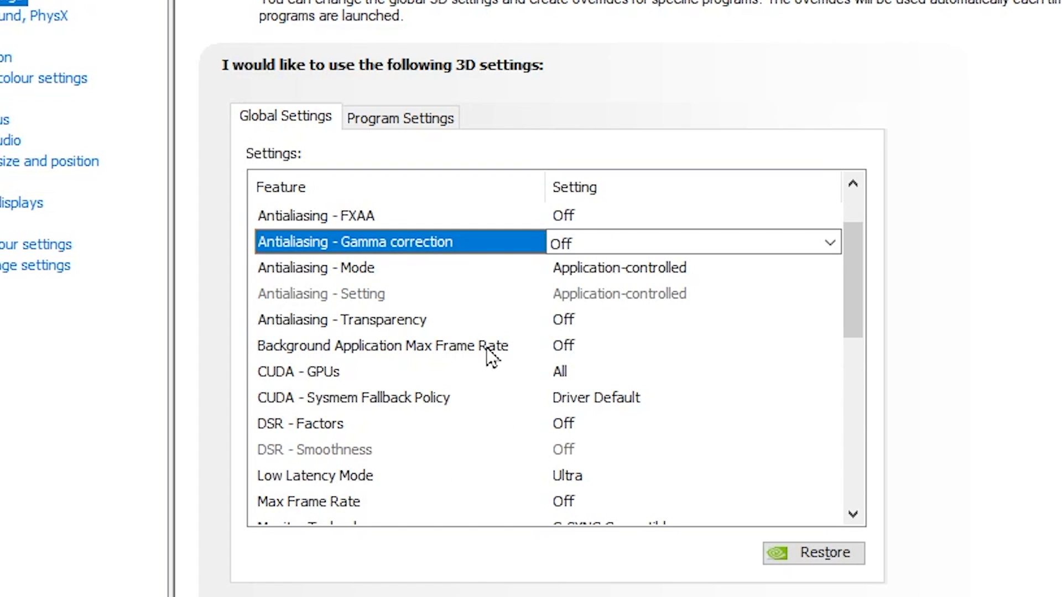
{"action": "mouse_move", "coordinate": [324, 376]}
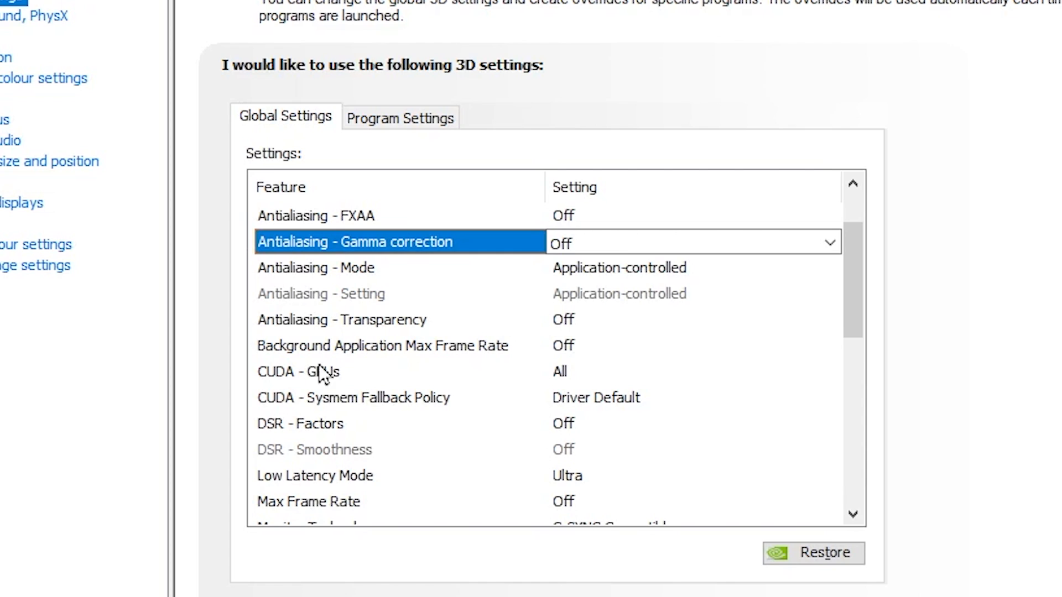
{"action": "mouse_move", "coordinate": [595, 377]}
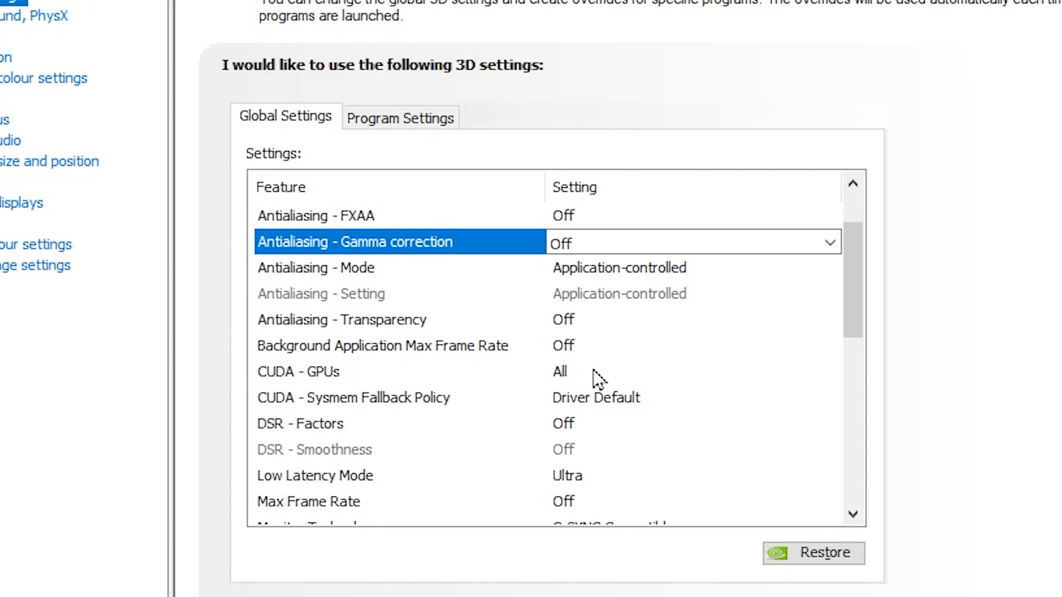
{"action": "left_click", "coordinate": [829, 371]}
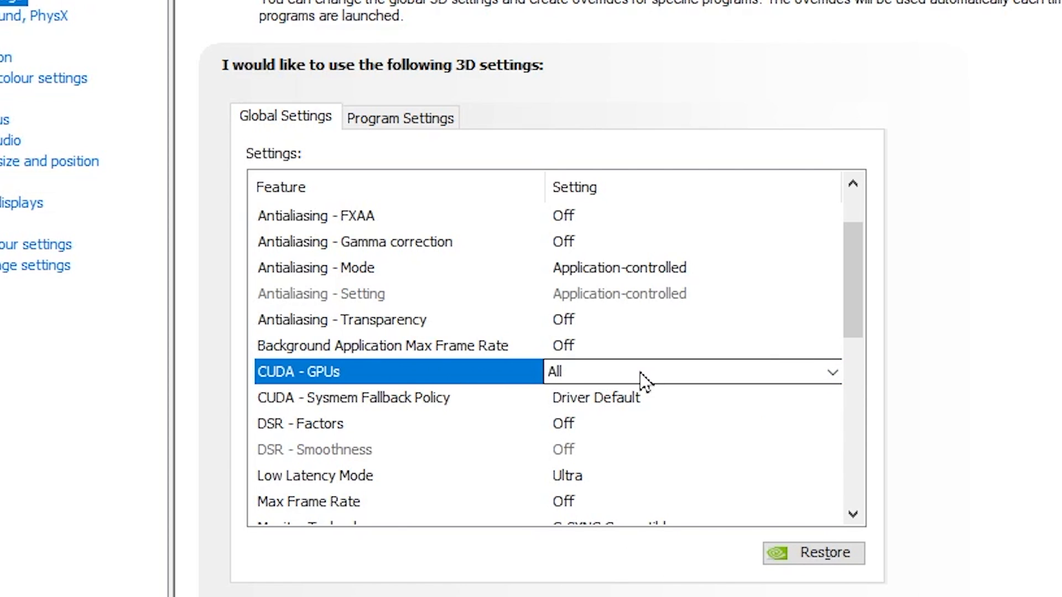
{"action": "scroll", "scroll_direction": "down", "scroll_amount": 3}
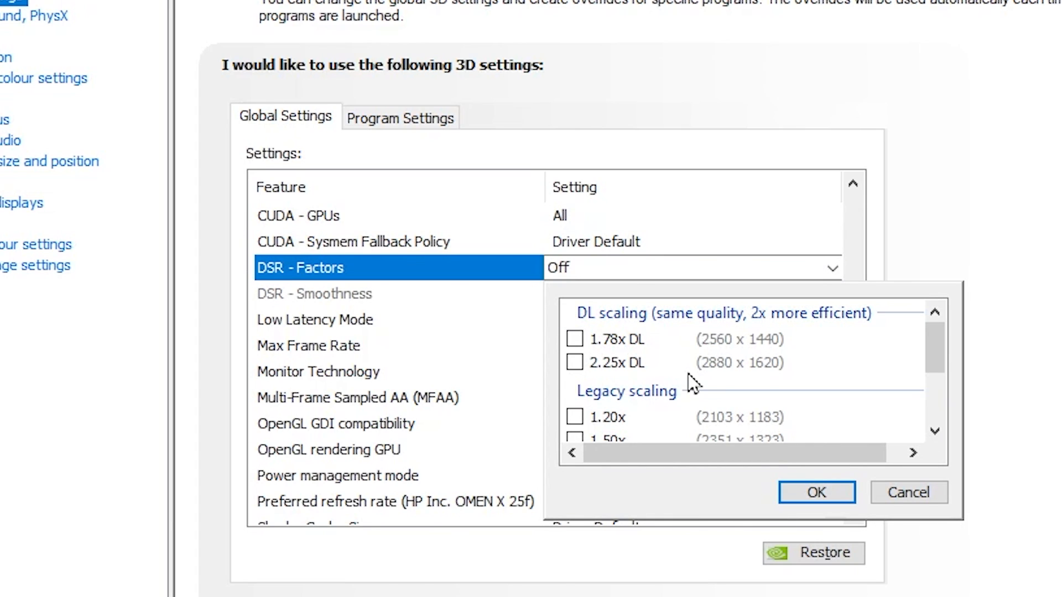
{"action": "mouse_move", "coordinate": [464, 273]}
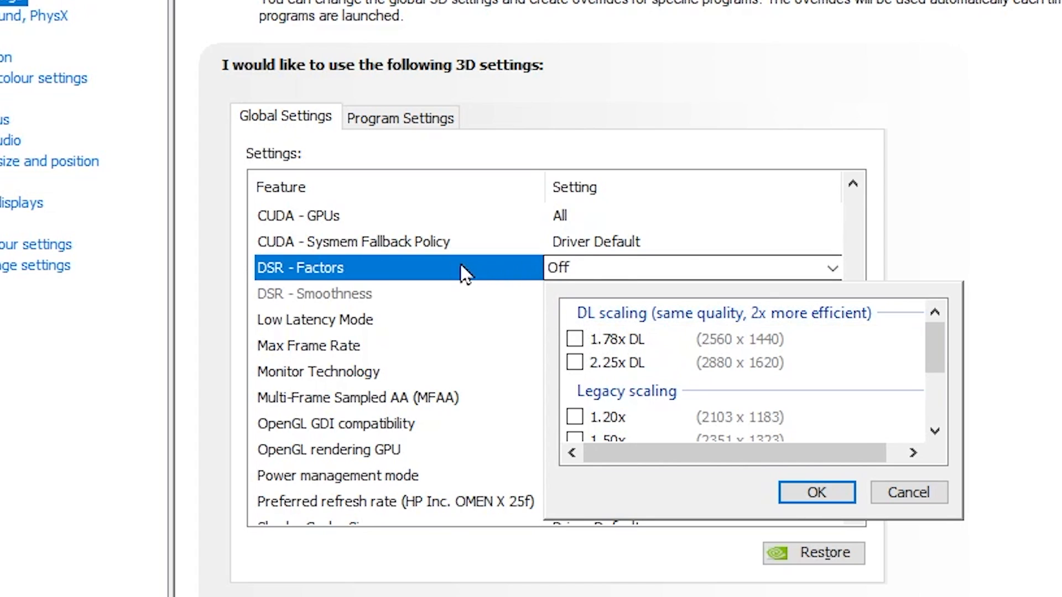
Step: Keep DSR off, set Shader Cache Size to 10 GB and review the remaining texture and sync options
{"action": "left_click", "coordinate": [815, 492]}
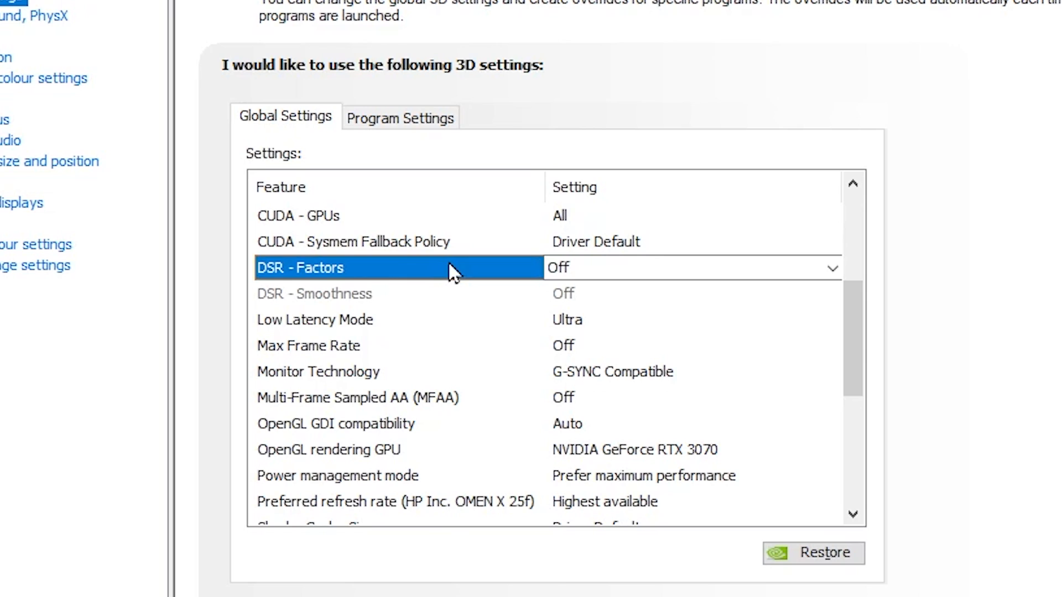
{"action": "mouse_move", "coordinate": [267, 333]}
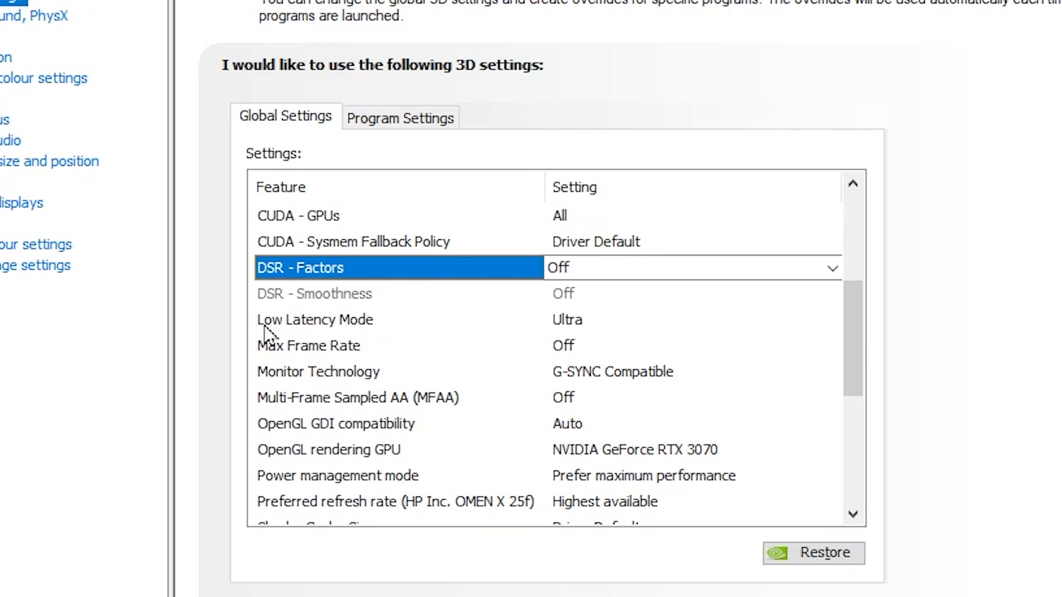
{"action": "mouse_move", "coordinate": [675, 328]}
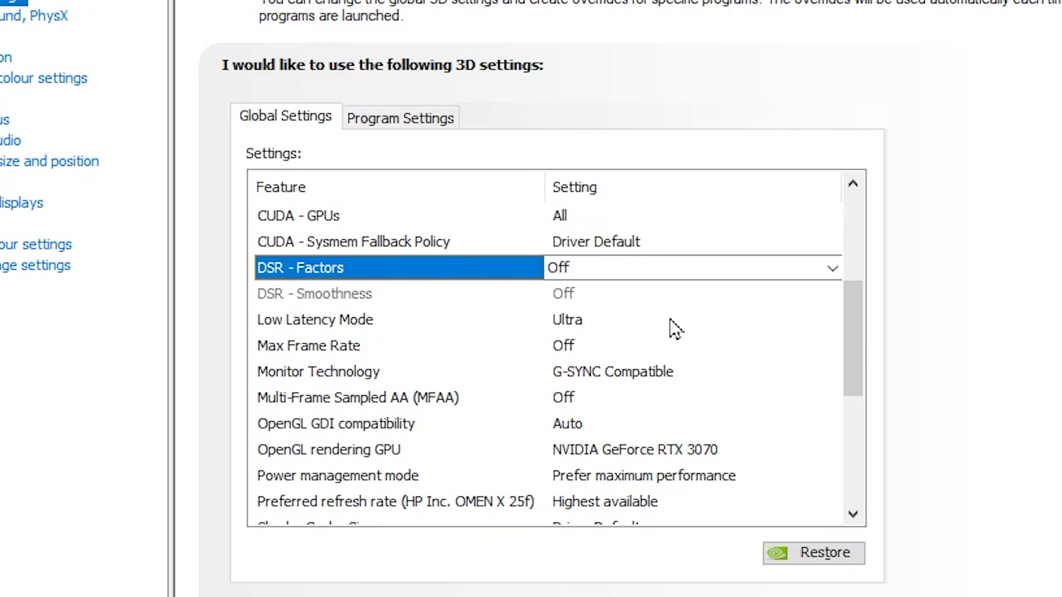
{"action": "mouse_move", "coordinate": [619, 340]}
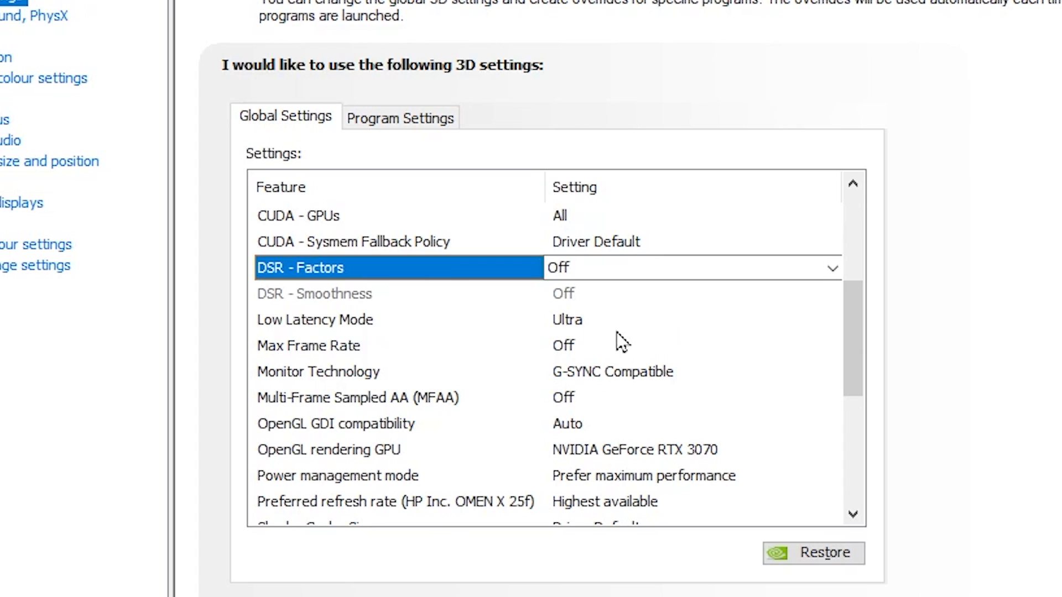
{"action": "mouse_move", "coordinate": [345, 355]}
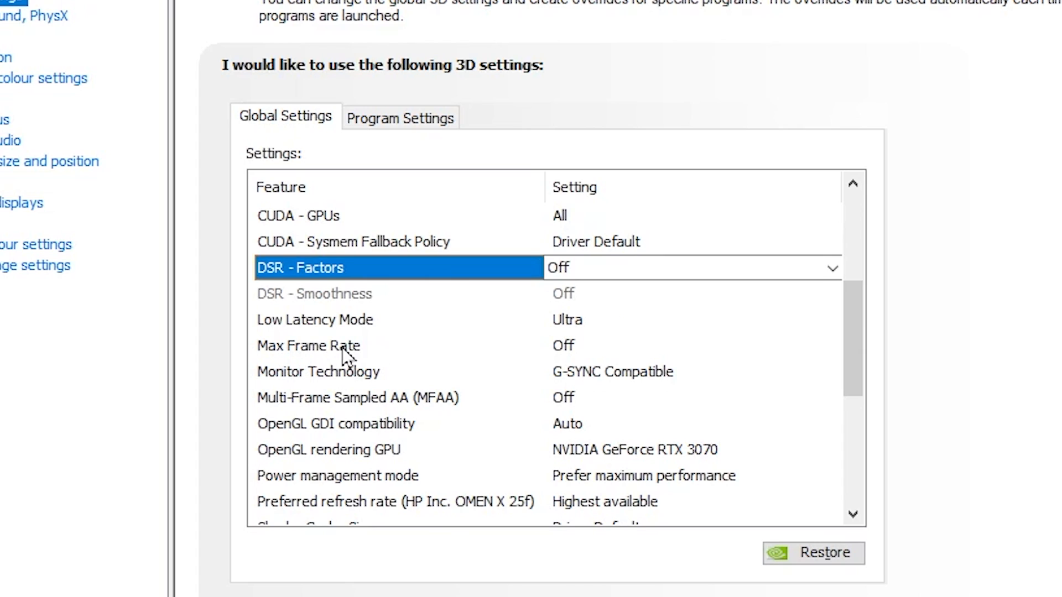
{"action": "mouse_move", "coordinate": [641, 357]}
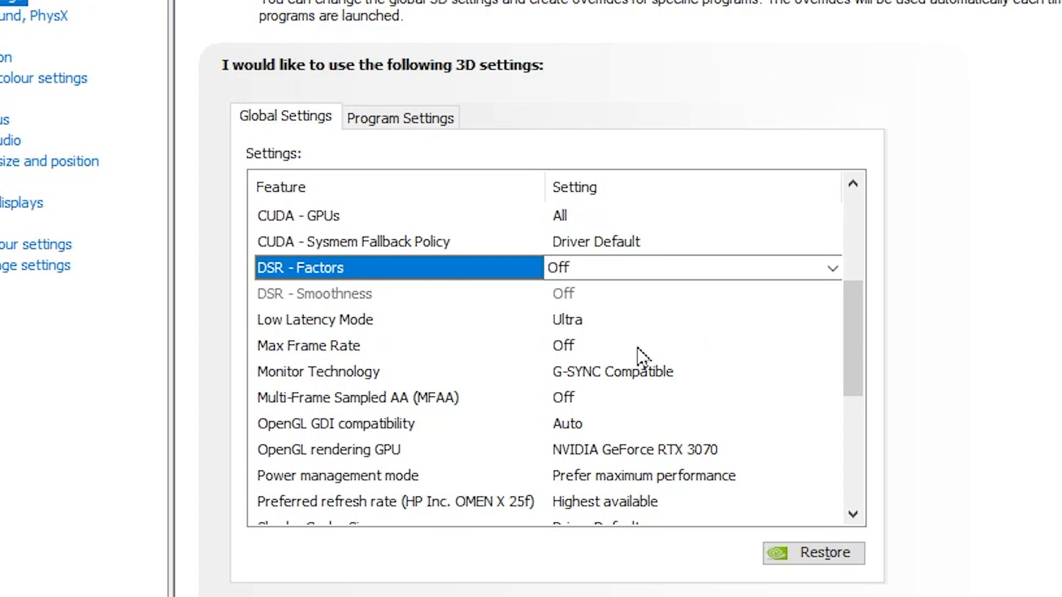
{"action": "mouse_move", "coordinate": [305, 386]}
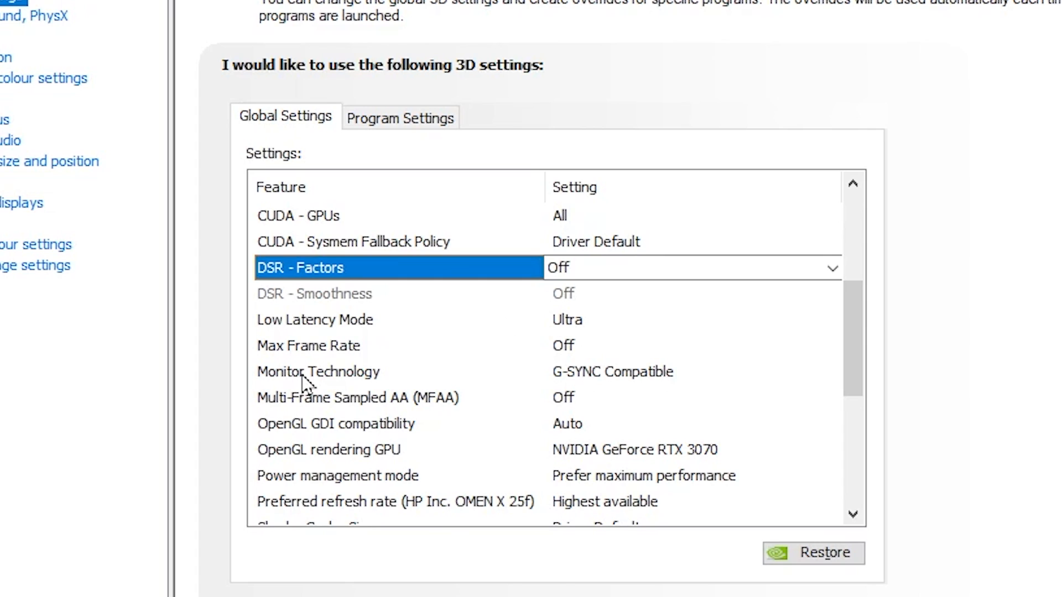
{"action": "mouse_move", "coordinate": [680, 386]}
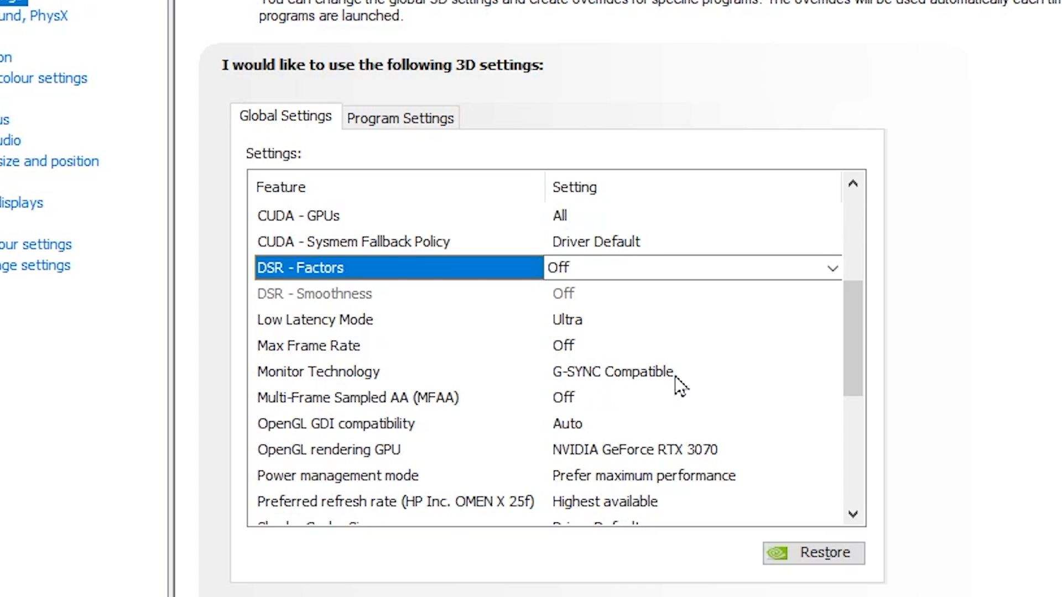
{"action": "mouse_move", "coordinate": [593, 372]}
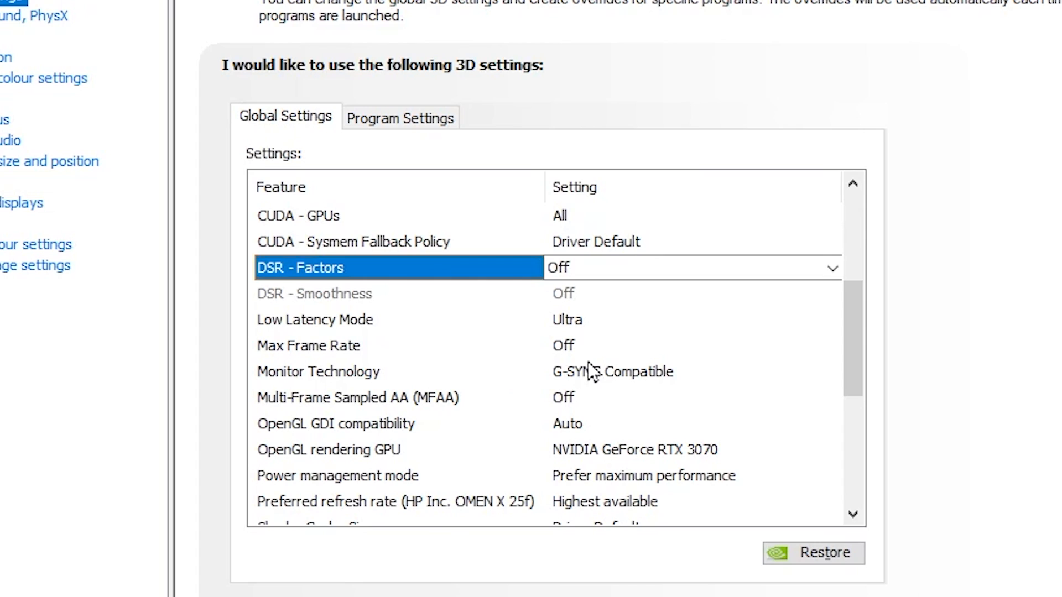
{"action": "mouse_move", "coordinate": [671, 385]}
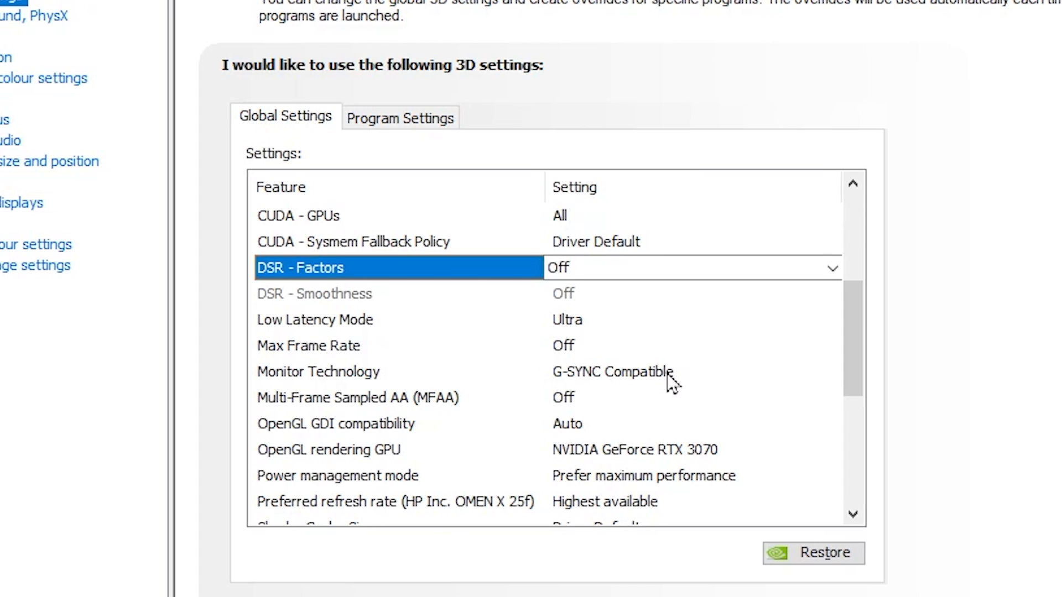
{"action": "mouse_move", "coordinate": [272, 414]}
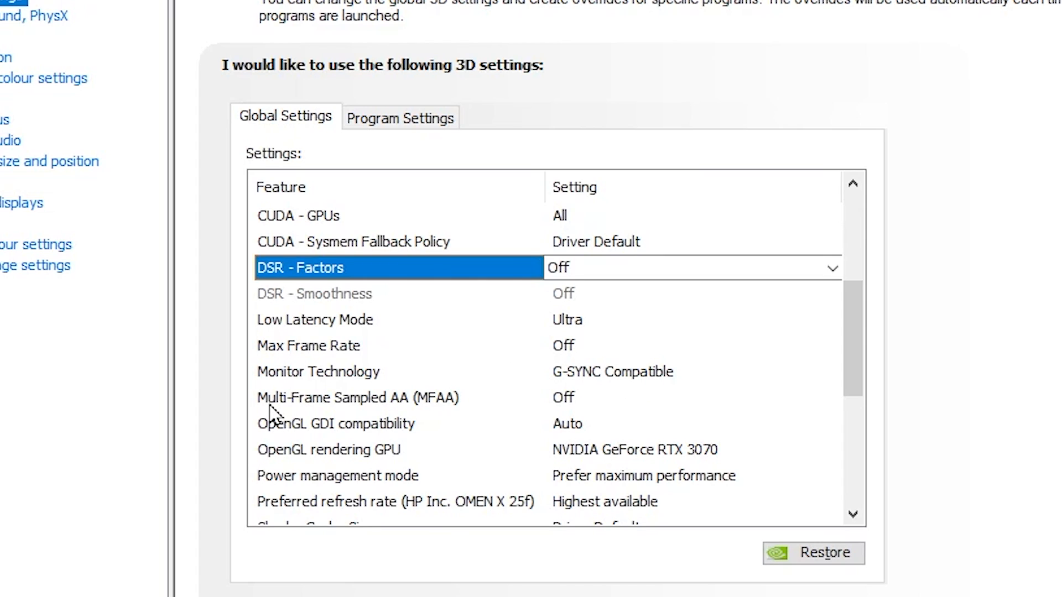
{"action": "mouse_move", "coordinate": [640, 390]}
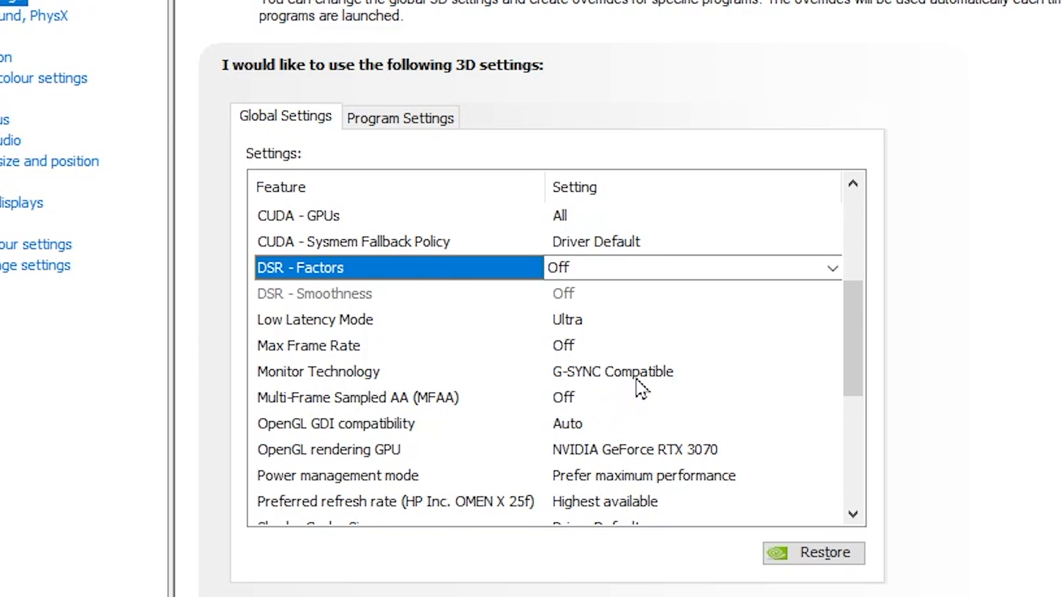
{"action": "scroll", "scroll_direction": "down", "scroll_amount": 3}
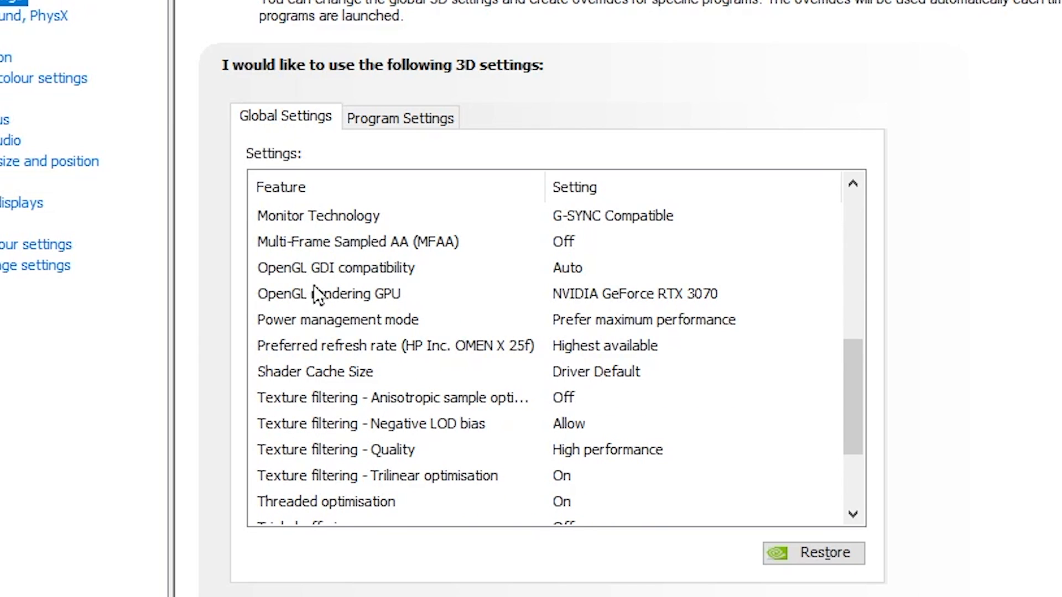
{"action": "mouse_move", "coordinate": [583, 280]}
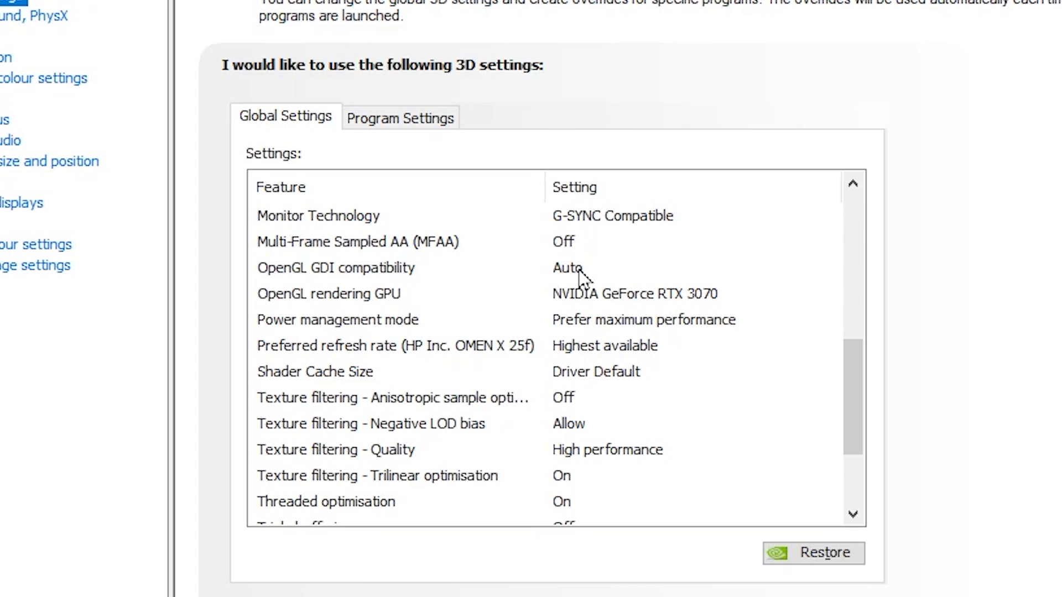
{"action": "mouse_move", "coordinate": [744, 312]}
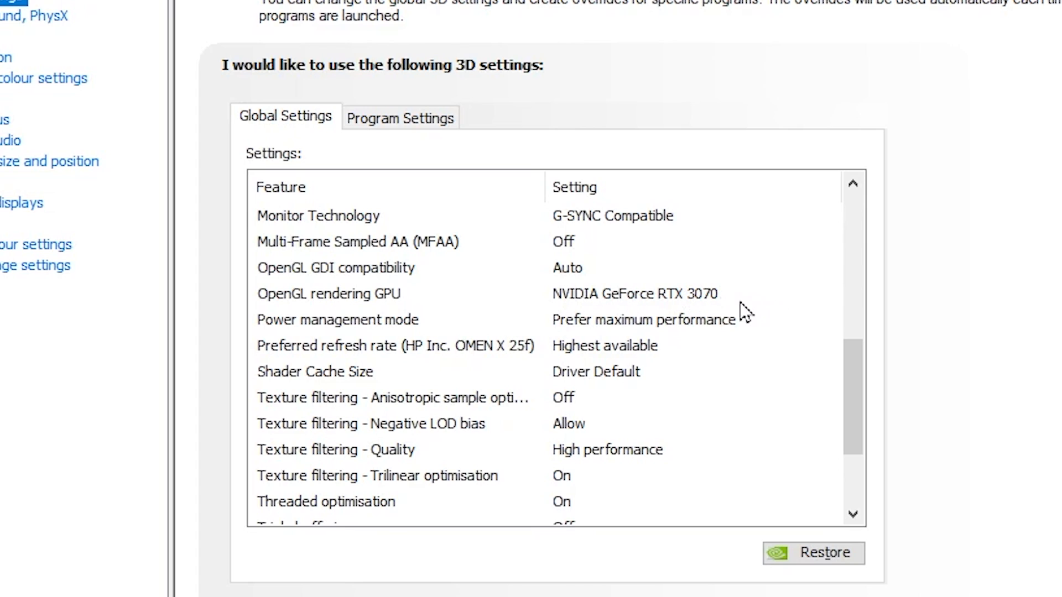
{"action": "mouse_move", "coordinate": [284, 335]}
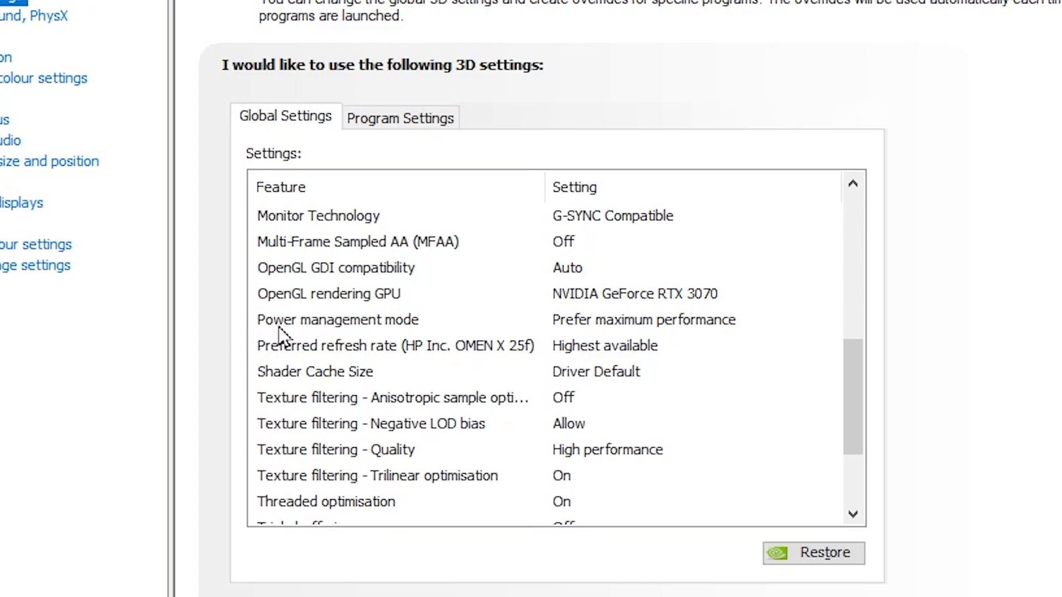
{"action": "mouse_move", "coordinate": [503, 333]}
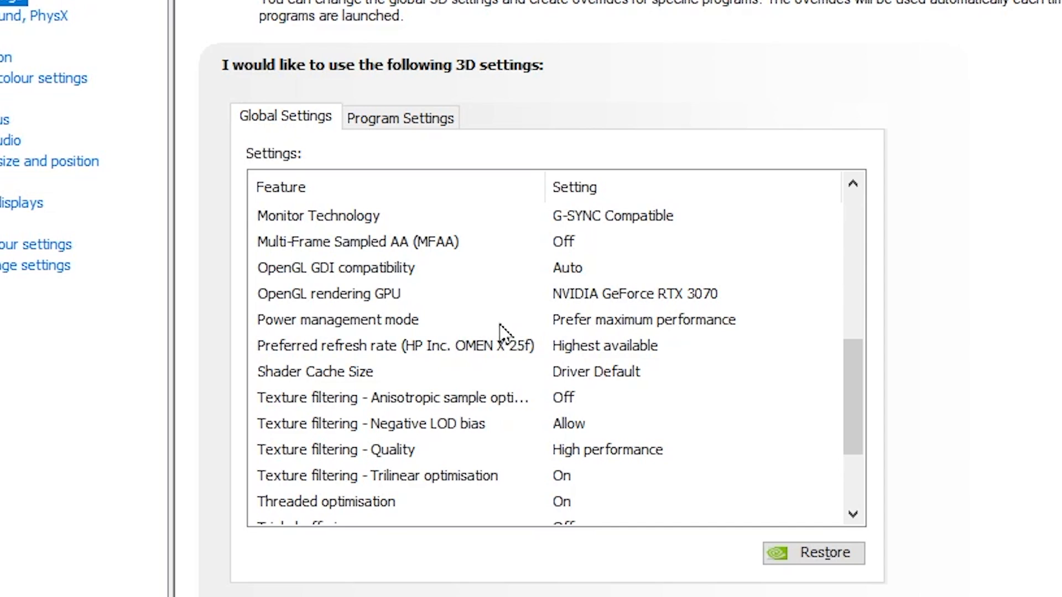
{"action": "mouse_move", "coordinate": [527, 353]}
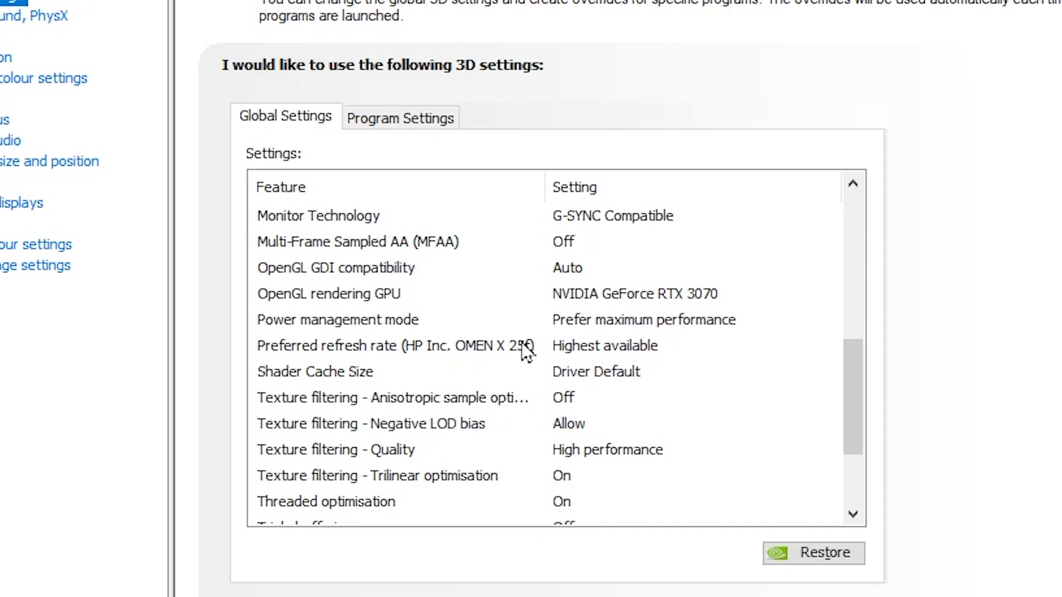
{"action": "mouse_move", "coordinate": [477, 358]}
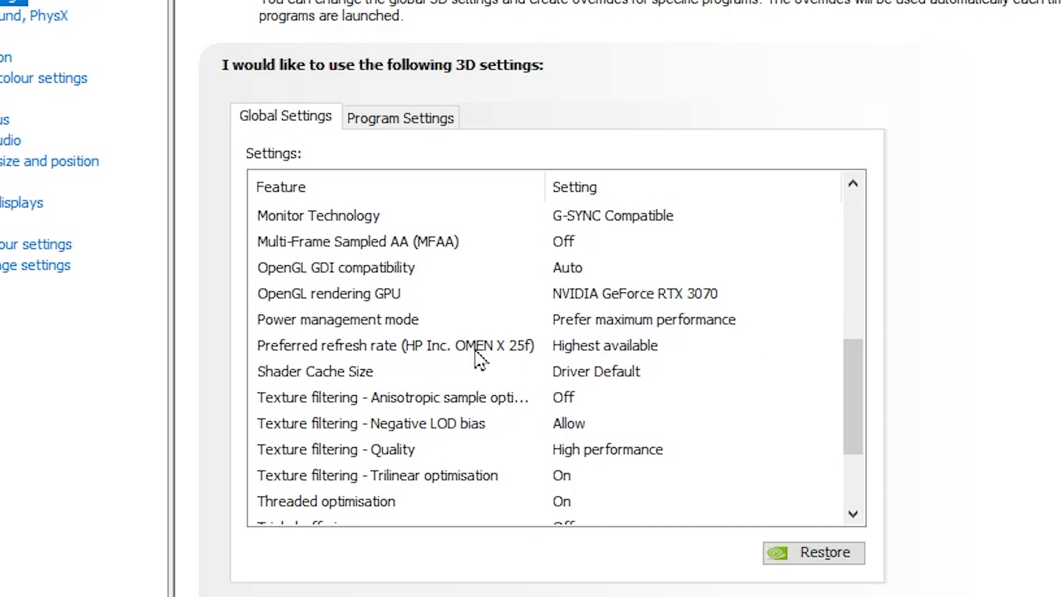
{"action": "mouse_move", "coordinate": [661, 355]}
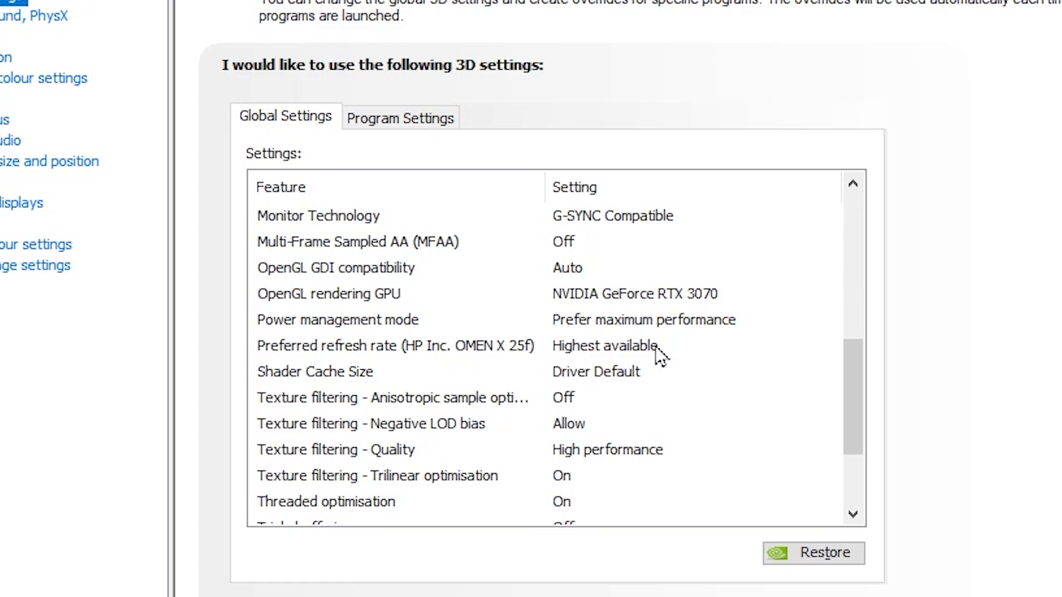
{"action": "mouse_move", "coordinate": [285, 395]}
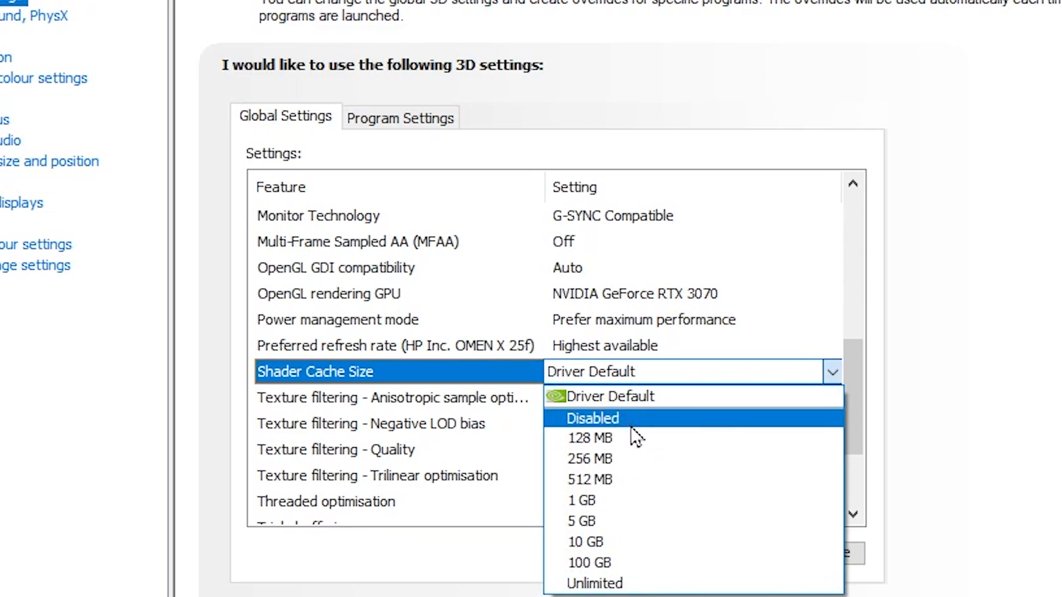
{"action": "left_click", "coordinate": [584, 542]}
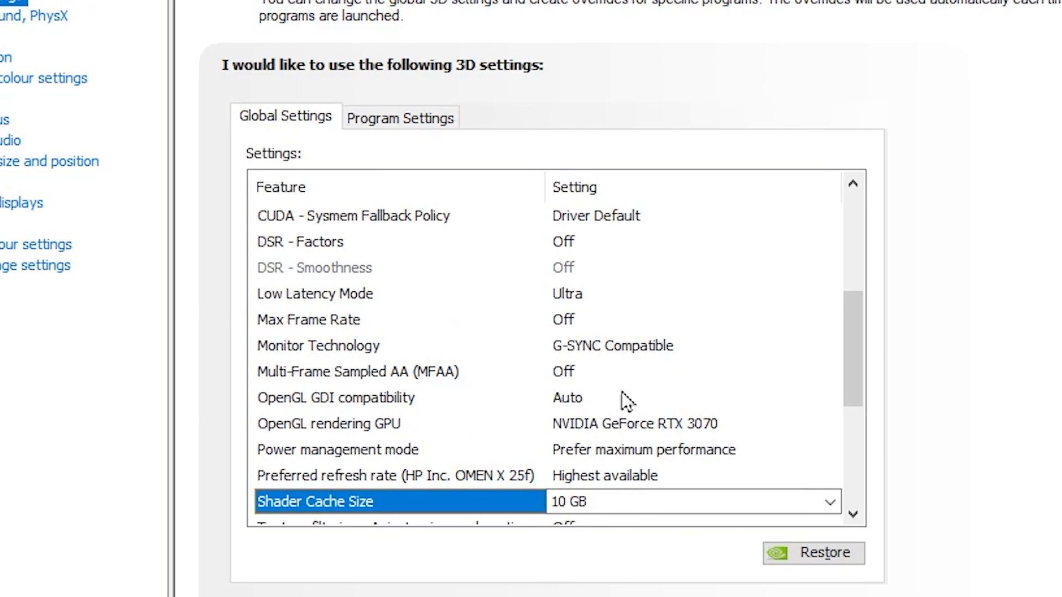
{"action": "scroll", "scroll_direction": "down", "scroll_amount": 3}
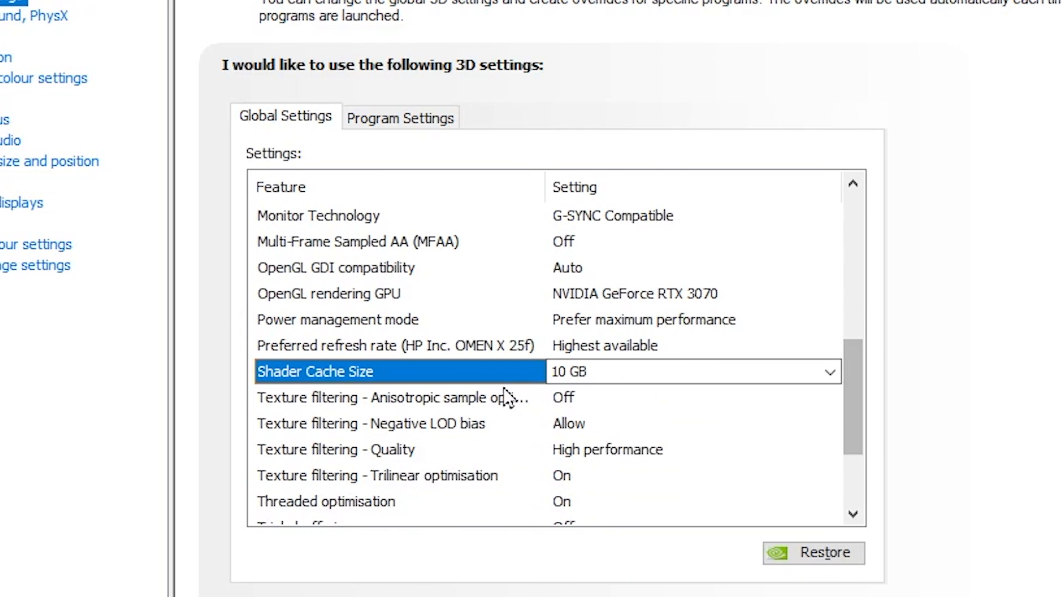
{"action": "mouse_move", "coordinate": [590, 396]}
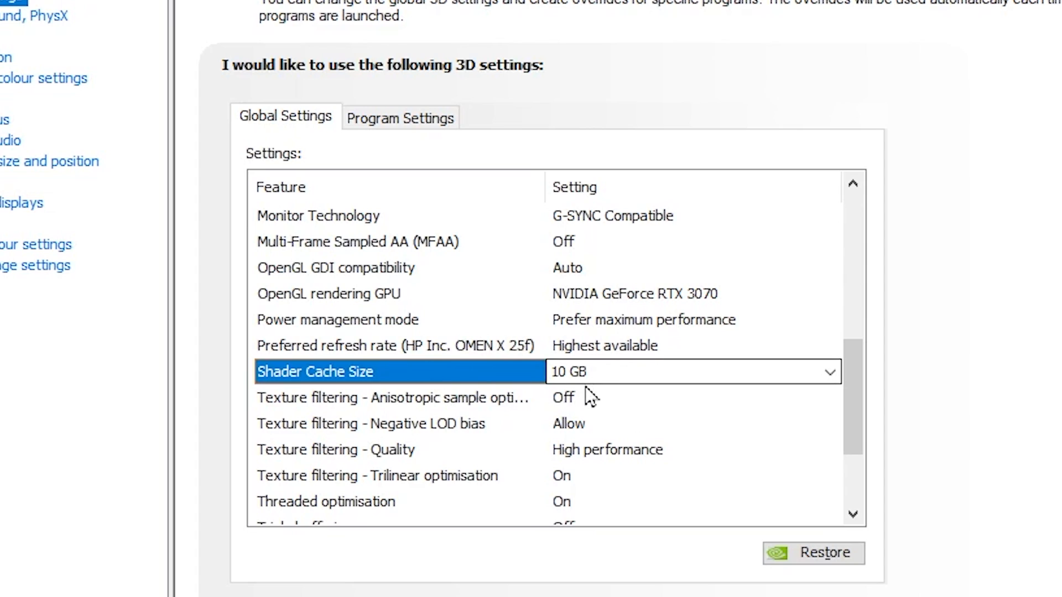
{"action": "mouse_move", "coordinate": [284, 412]}
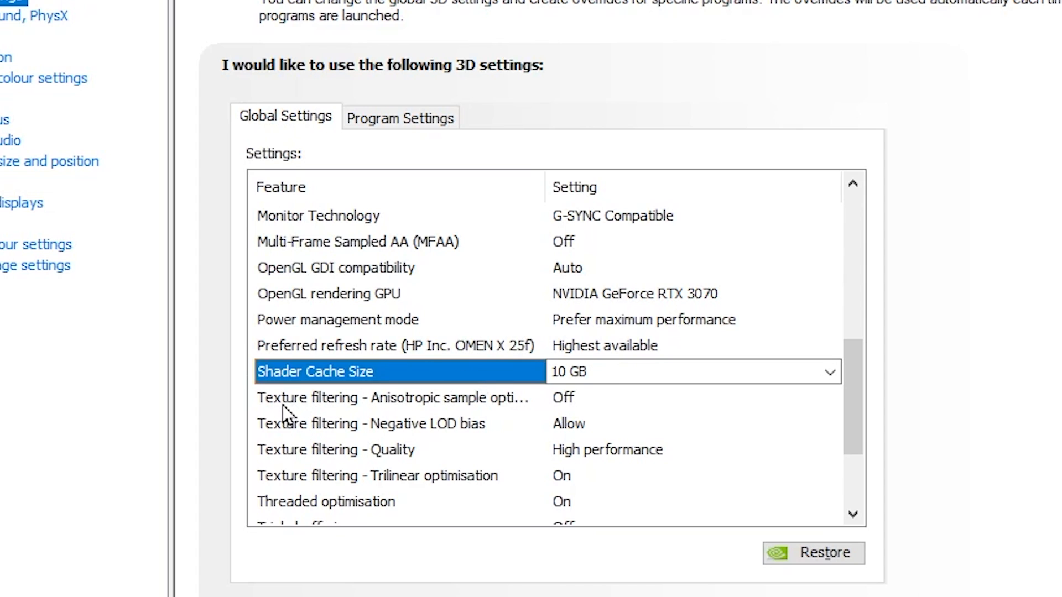
{"action": "mouse_move", "coordinate": [326, 450]}
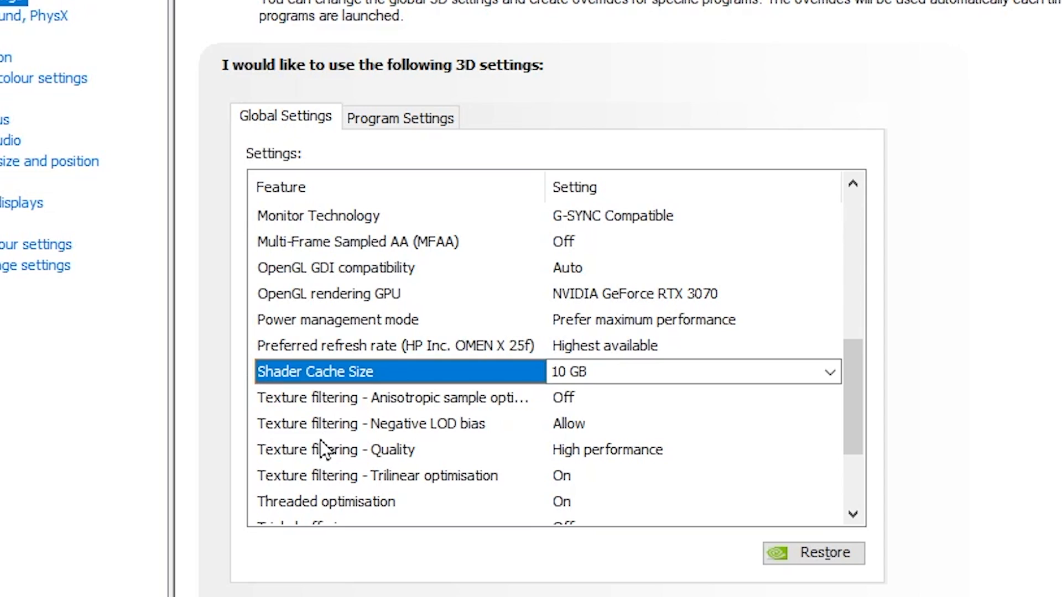
{"action": "mouse_move", "coordinate": [640, 433]}
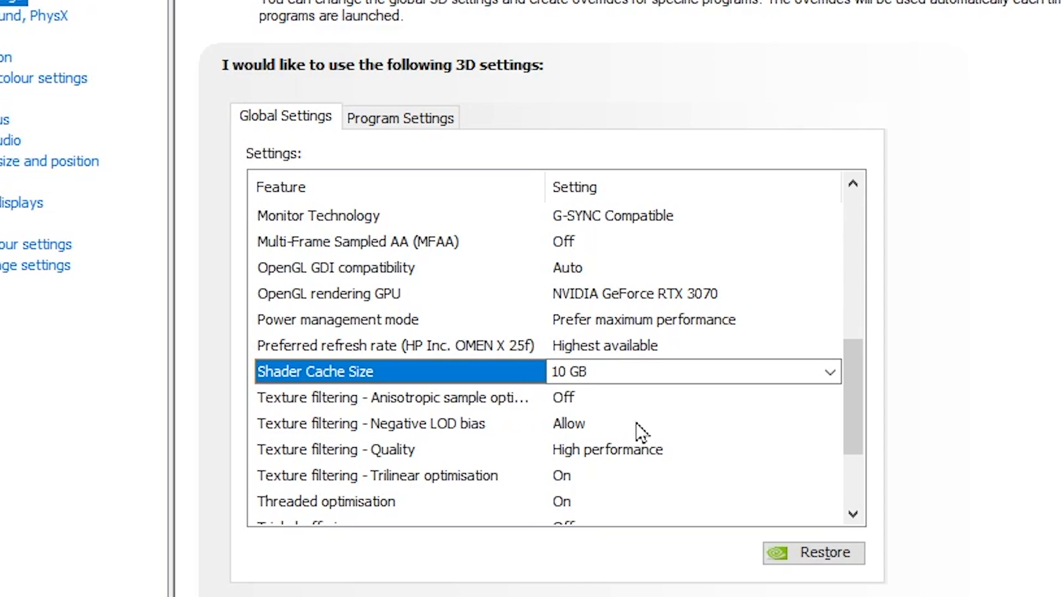
{"action": "mouse_move", "coordinate": [697, 457]}
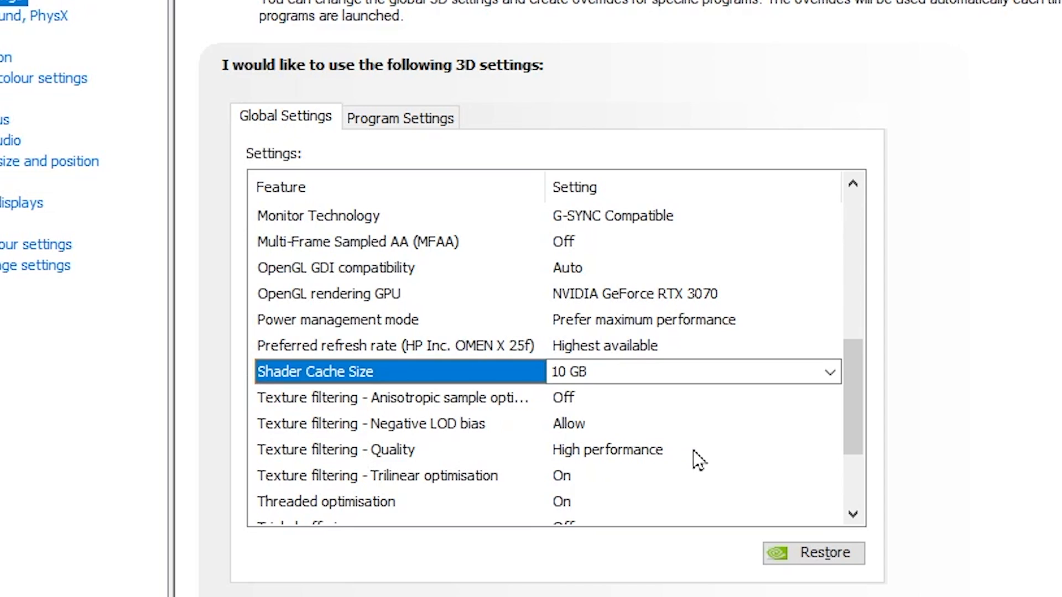
{"action": "scroll", "scroll_direction": "down", "scroll_amount": 3}
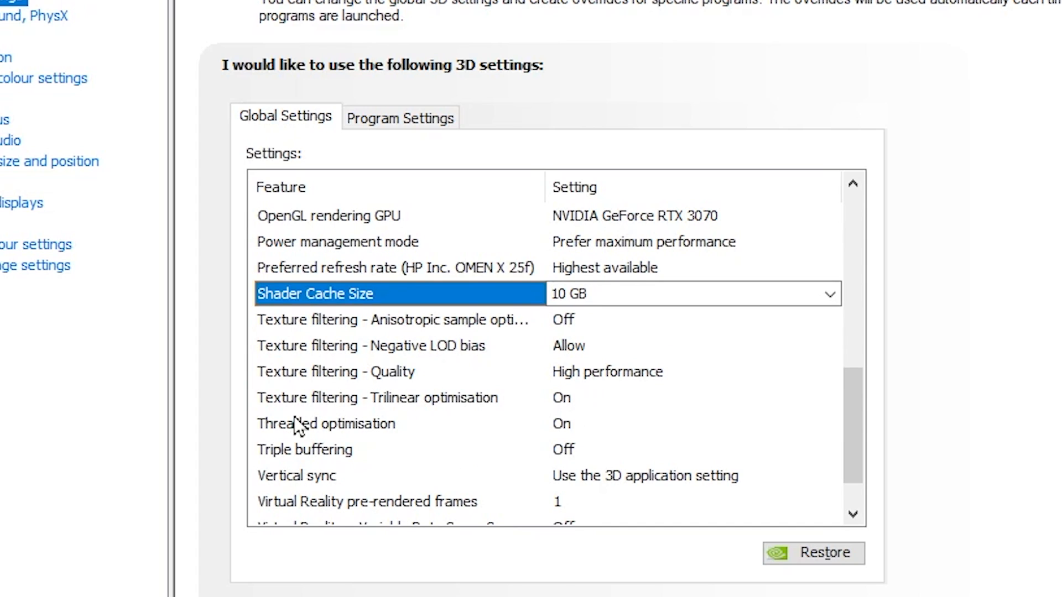
{"action": "mouse_move", "coordinate": [319, 475]}
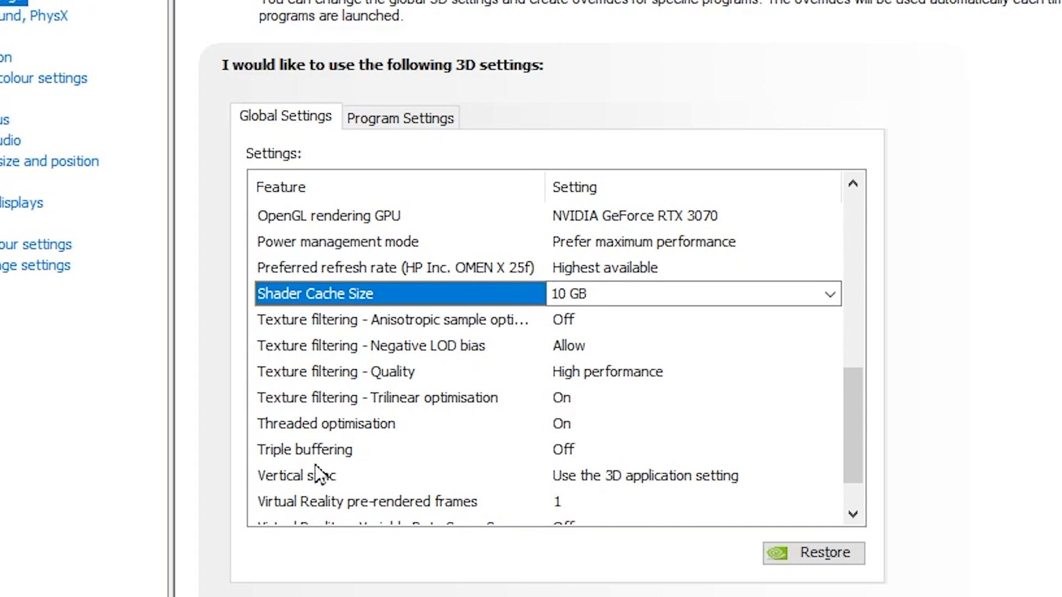
{"action": "scroll", "scroll_direction": "down", "scroll_amount": 3}
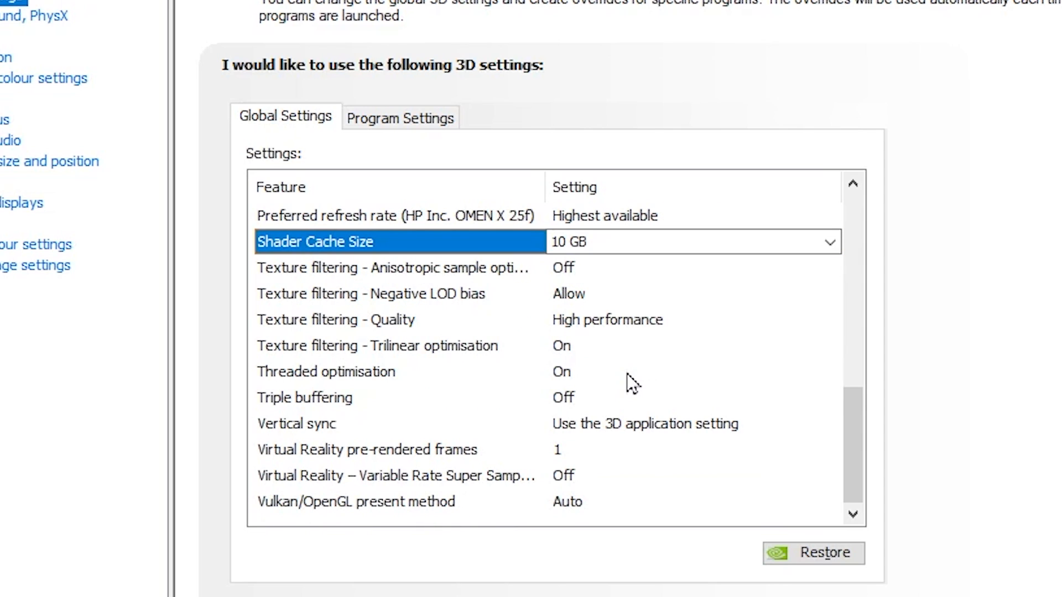
{"action": "mouse_move", "coordinate": [624, 444]}
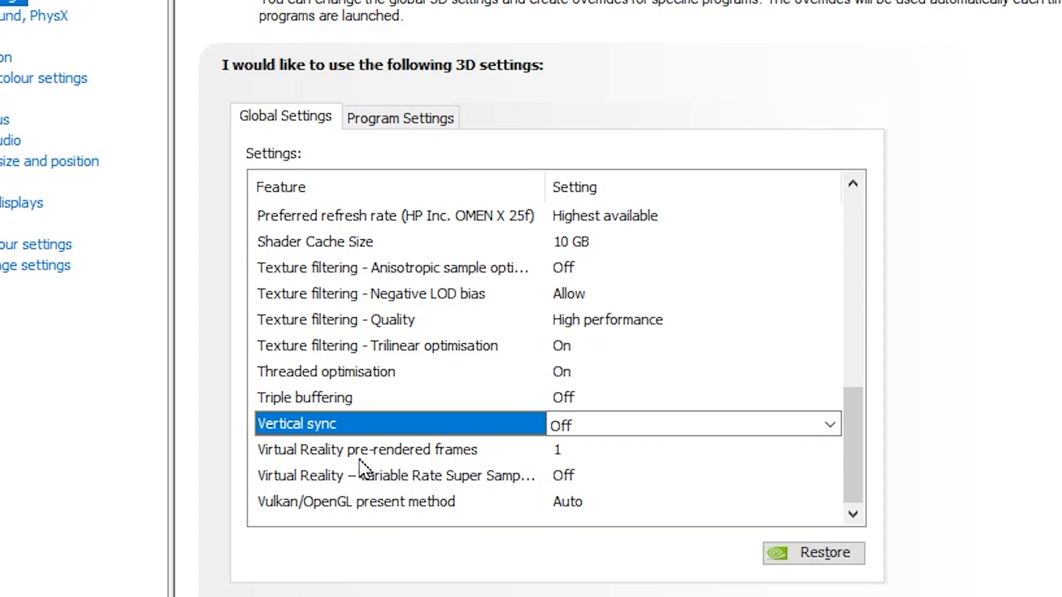
{"action": "mouse_move", "coordinate": [234, 478]}
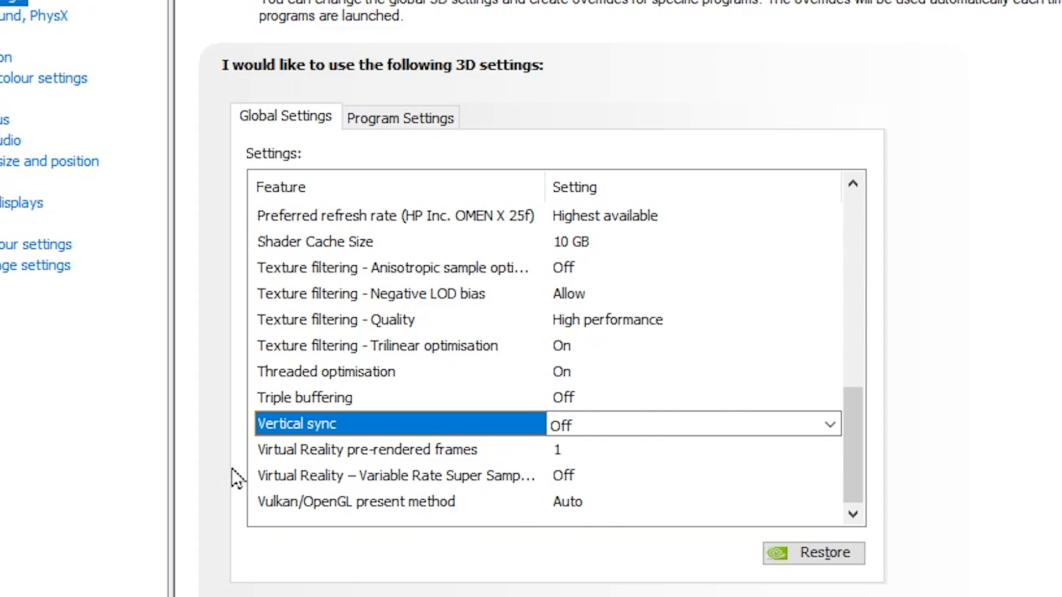
{"action": "mouse_move", "coordinate": [493, 397]}
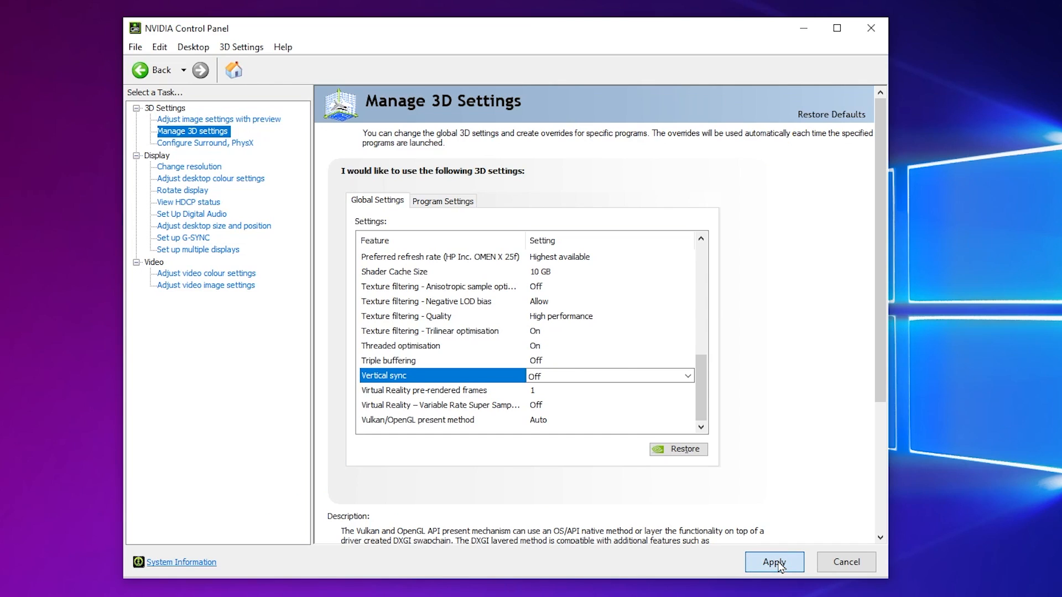
Step: Apply the 3D settings and check Surround/PhysX uses the GeForce RTX 3070
{"action": "left_click", "coordinate": [774, 562]}
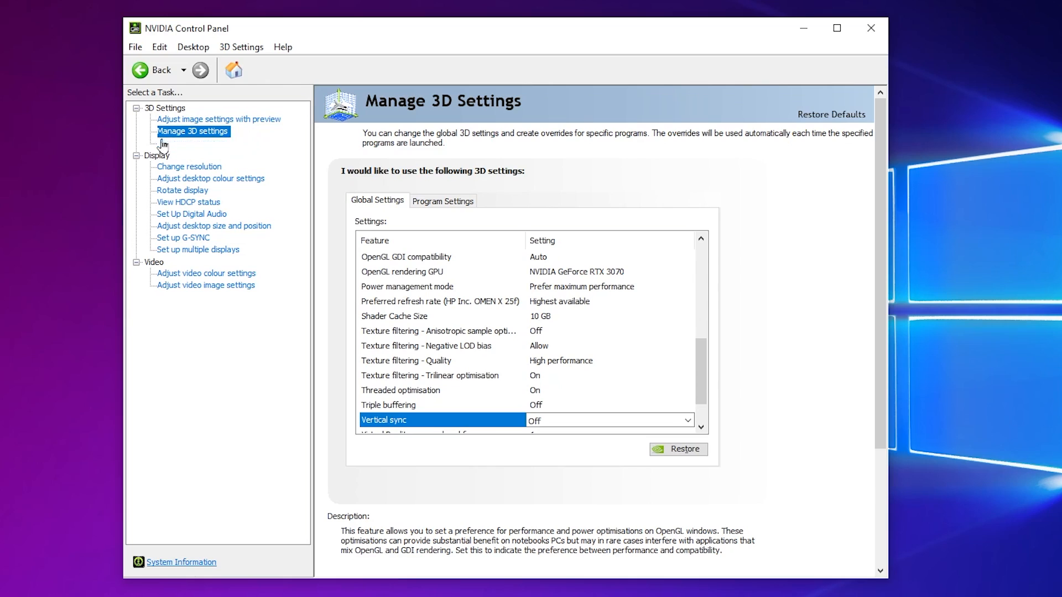
{"action": "left_click", "coordinate": [206, 143]}
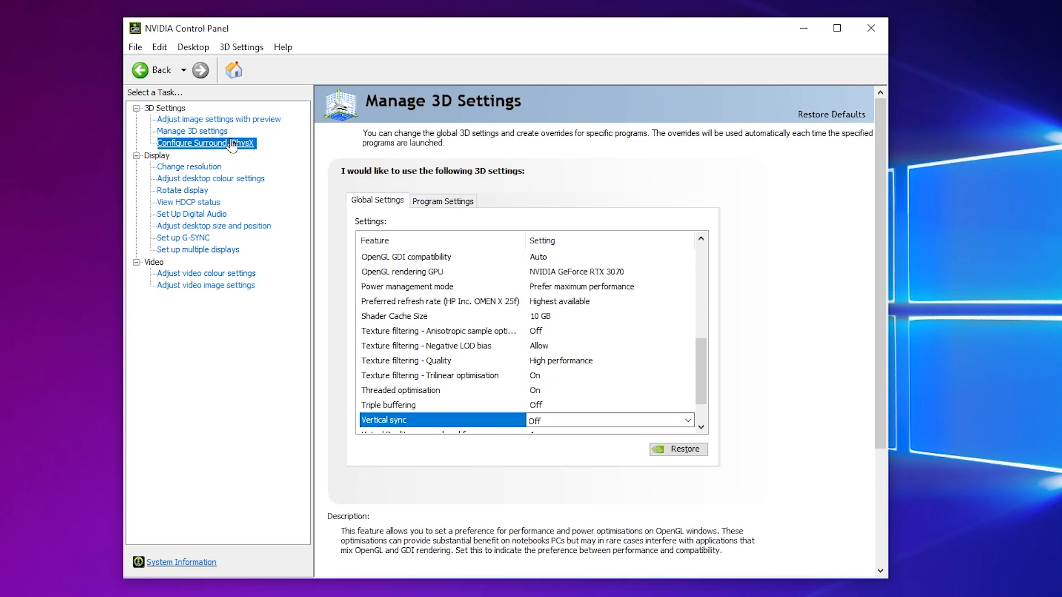
{"action": "left_click", "coordinate": [206, 143]}
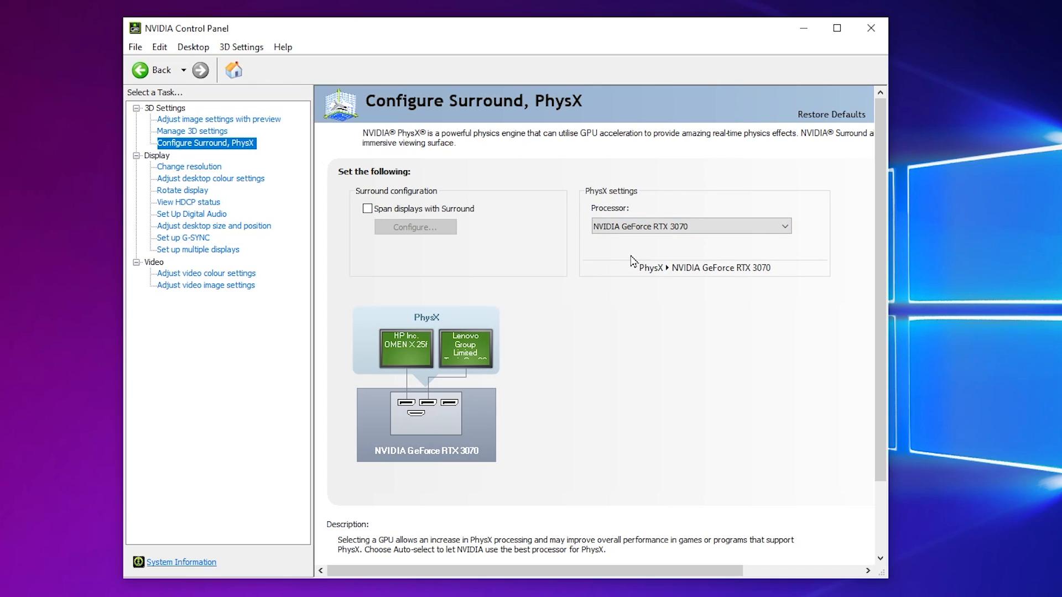
{"action": "mouse_move", "coordinate": [239, 230]}
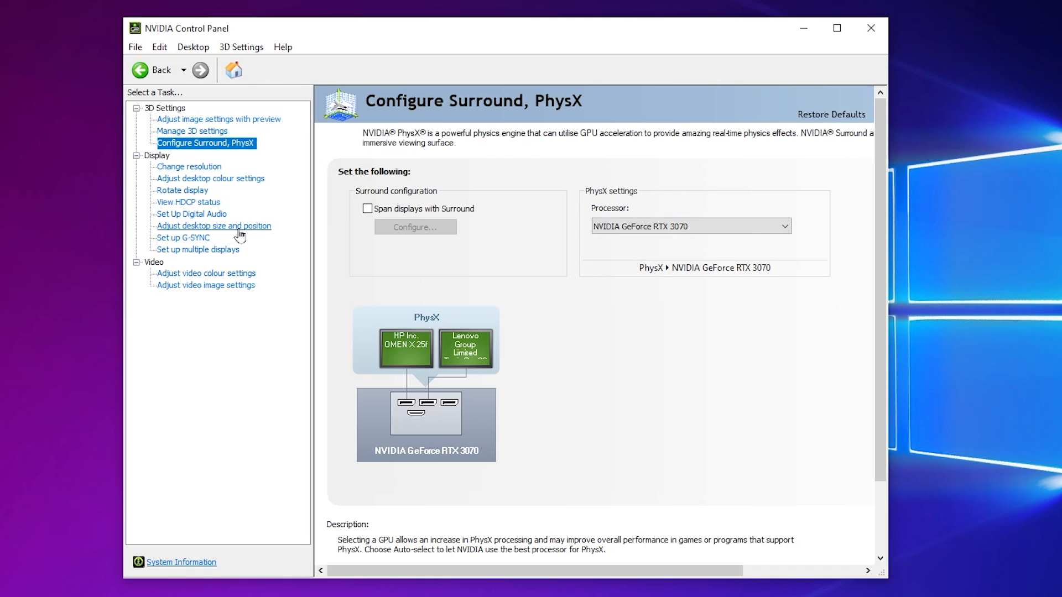
Step: Show the desktop size and position page with full-screen scaling at 1920x1080, 240Hz
{"action": "left_click", "coordinate": [213, 226]}
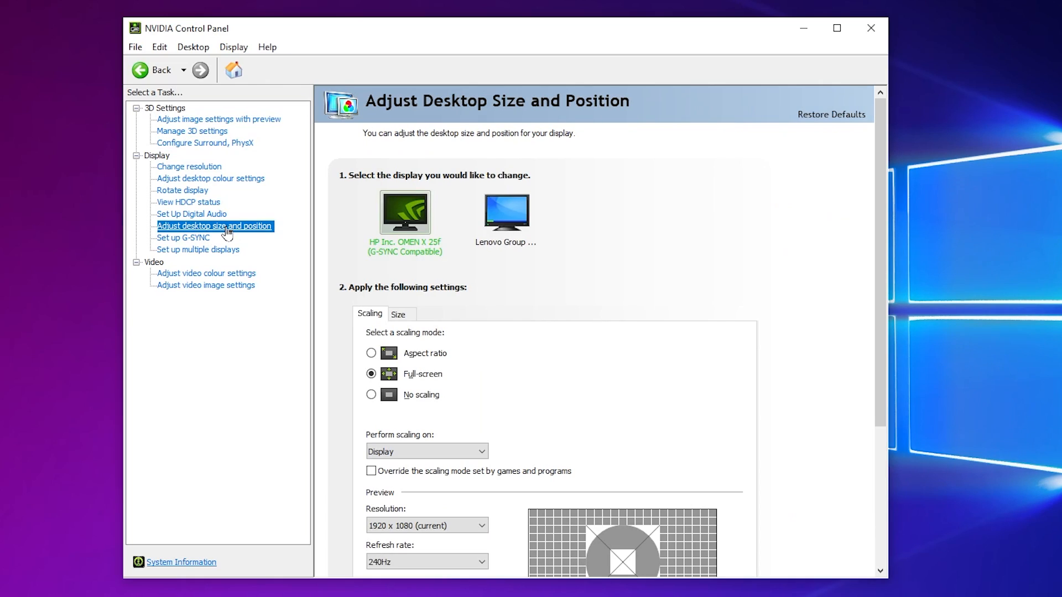
{"action": "mouse_move", "coordinate": [513, 334]}
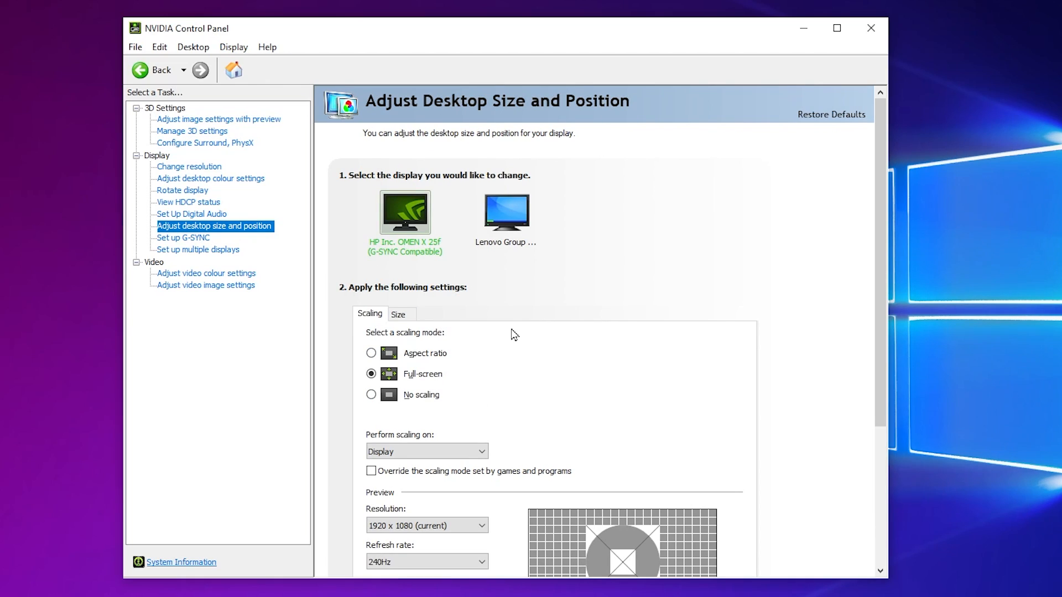
{"action": "mouse_move", "coordinate": [477, 335]}
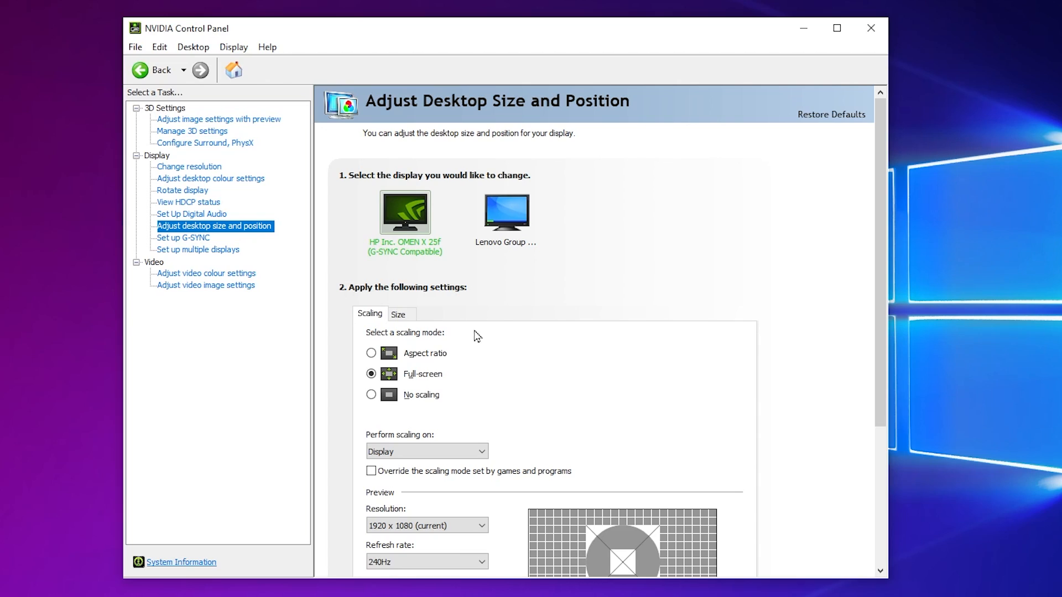
{"action": "scroll", "scroll_direction": "down", "scroll_amount": 3}
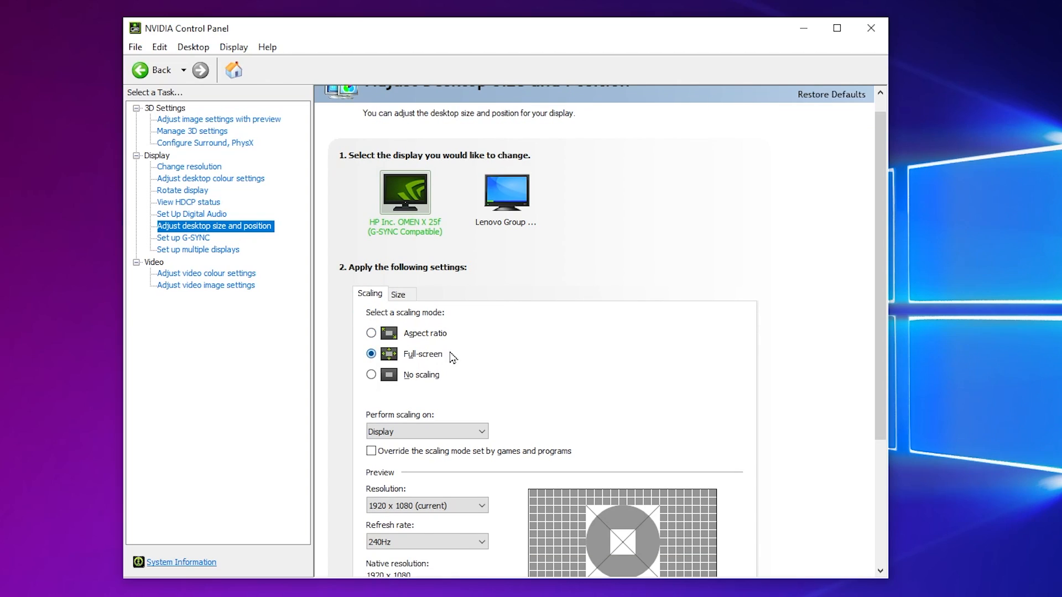
{"action": "scroll", "scroll_direction": "up", "scroll_amount": 3}
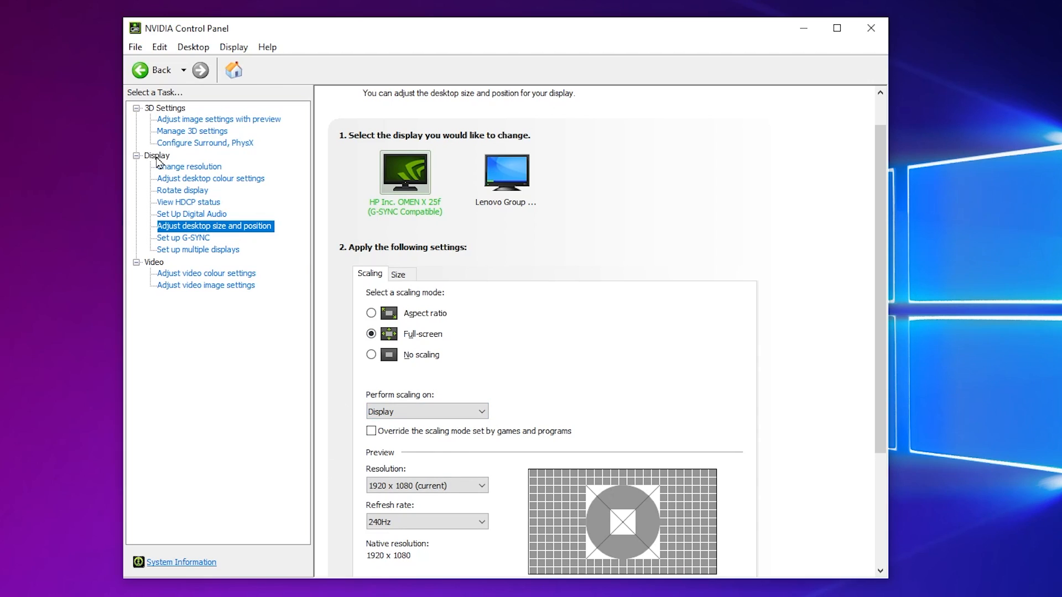
{"action": "mouse_move", "coordinate": [188, 167]}
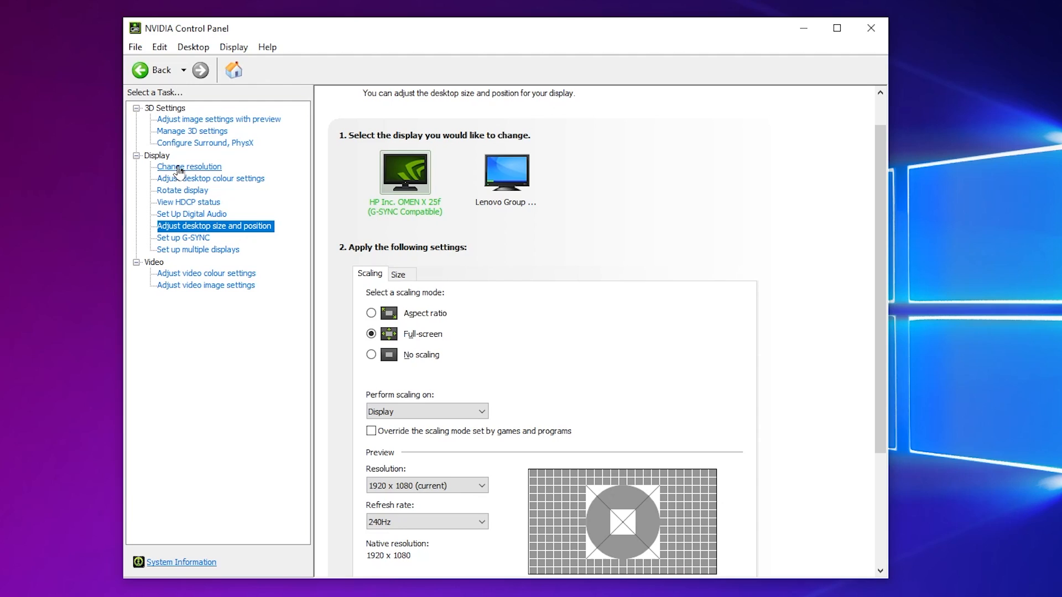
Step: Set the display resolution to 1920 × 1080 at 240Hz and apply it
{"action": "left_click", "coordinate": [188, 166]}
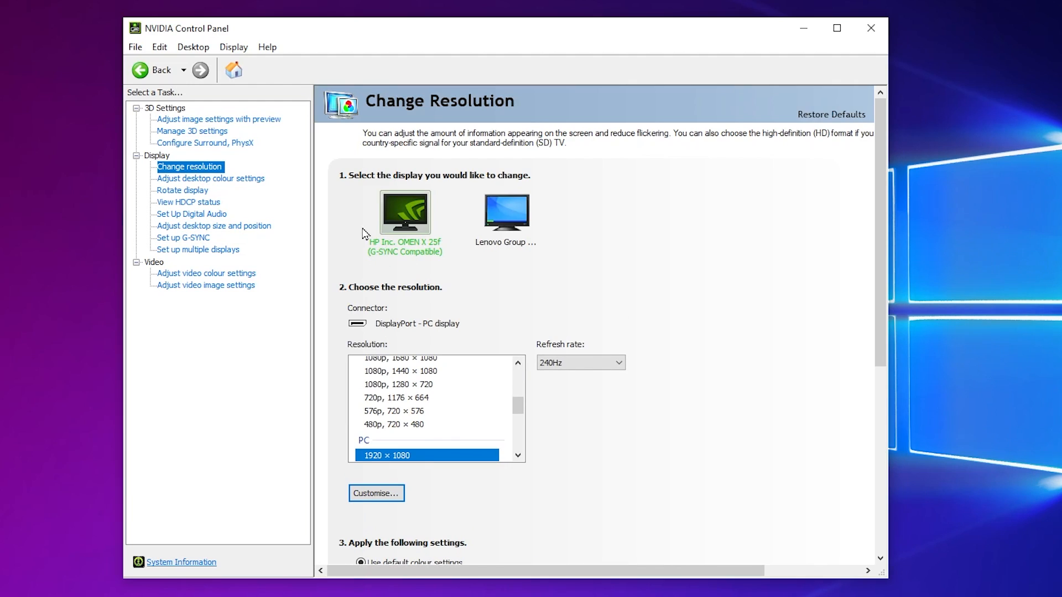
{"action": "mouse_move", "coordinate": [693, 290]}
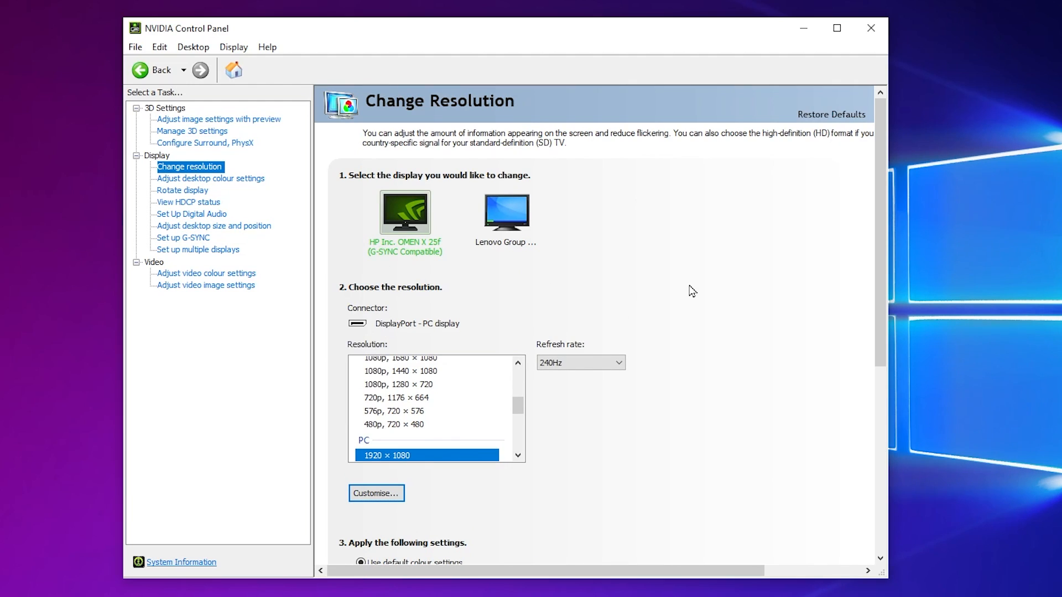
{"action": "scroll", "scroll_direction": "down", "scroll_amount": 3}
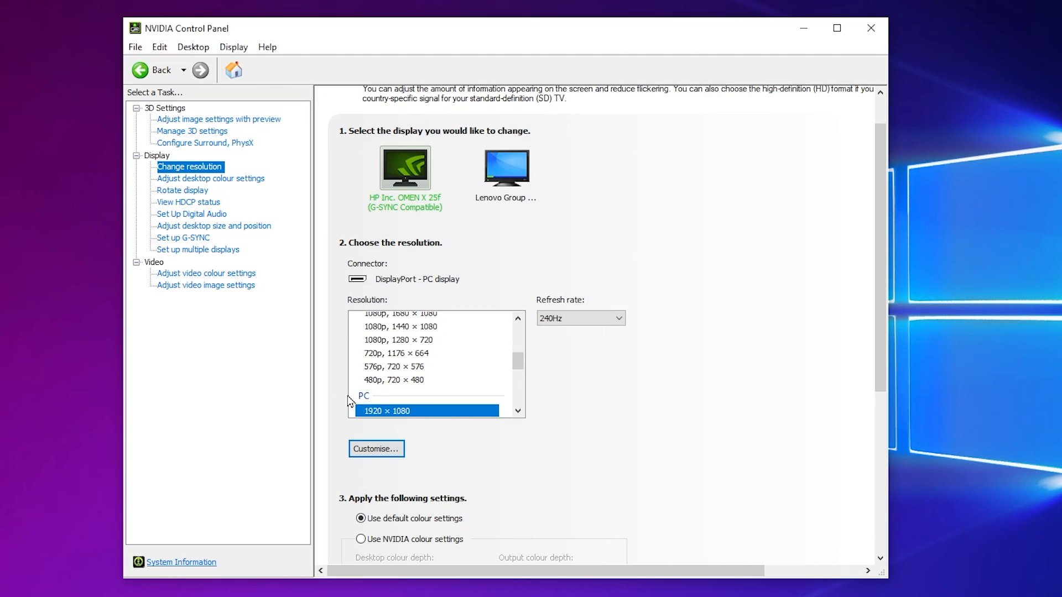
{"action": "mouse_move", "coordinate": [384, 422]}
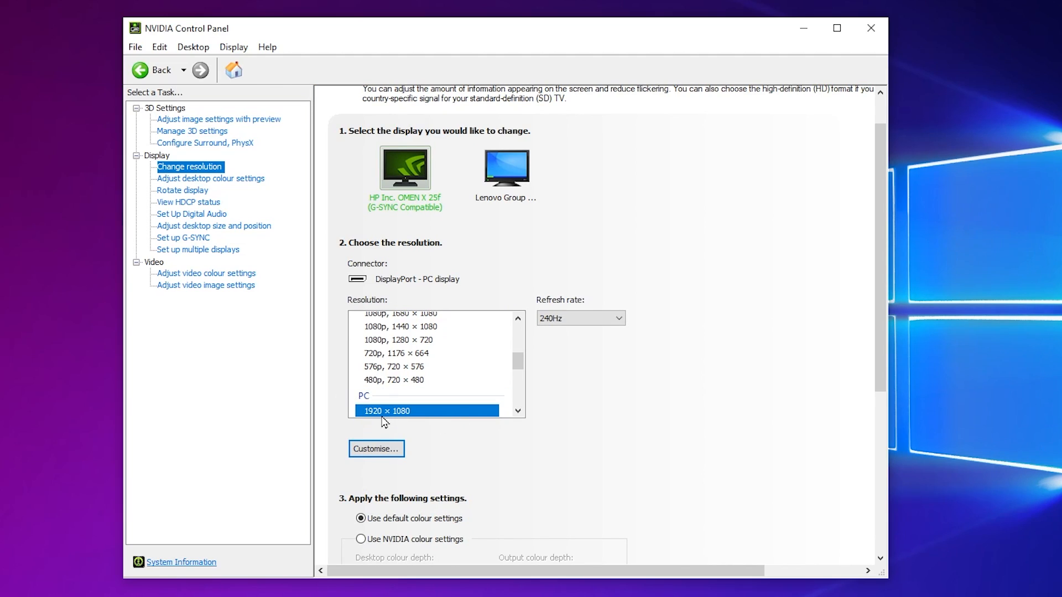
{"action": "left_click", "coordinate": [615, 319]}
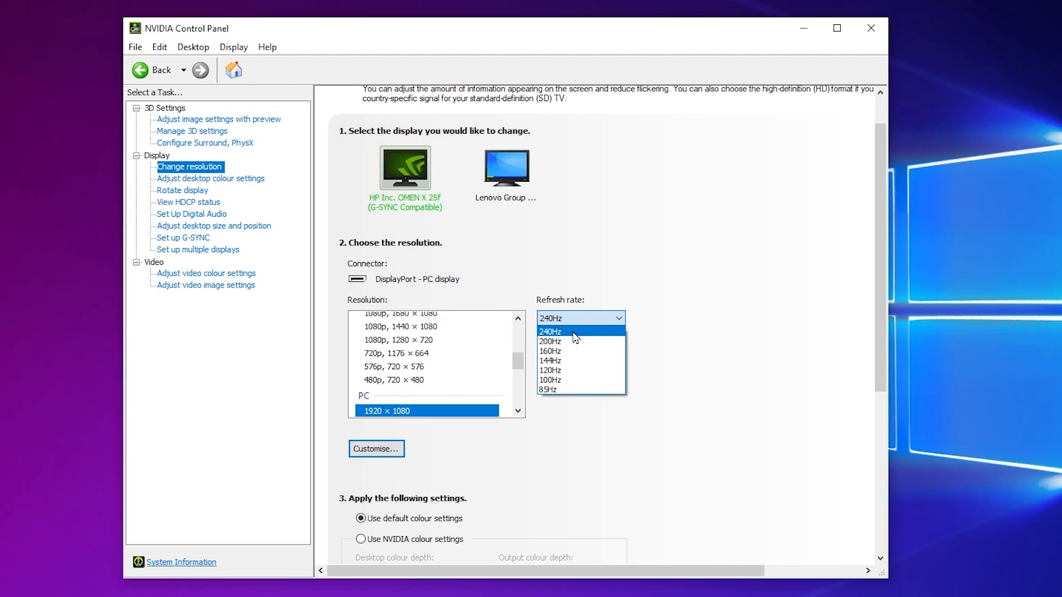
{"action": "left_click", "coordinate": [549, 330]}
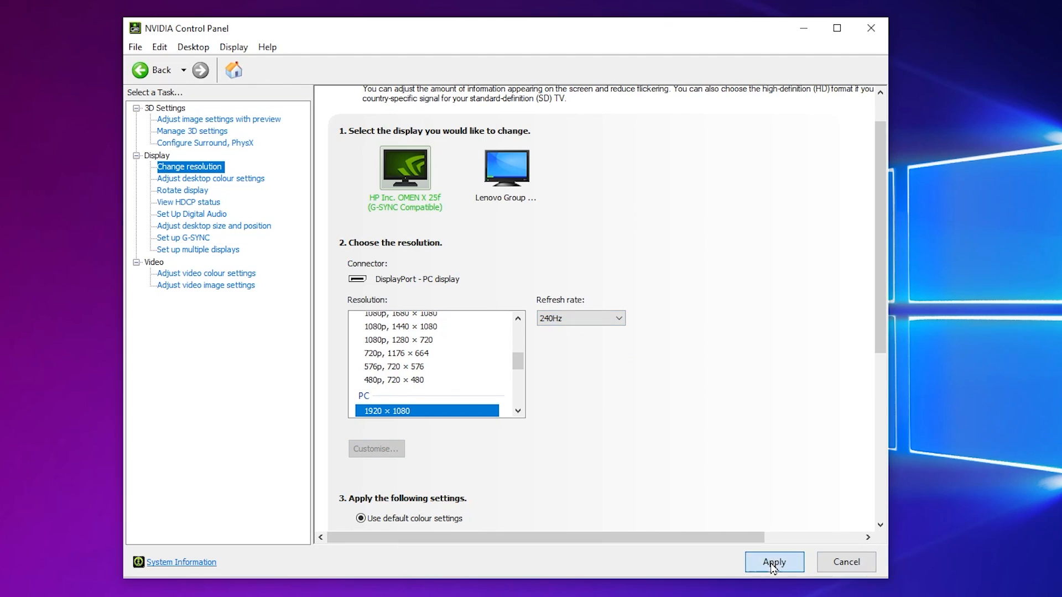
{"action": "left_click", "coordinate": [773, 562]}
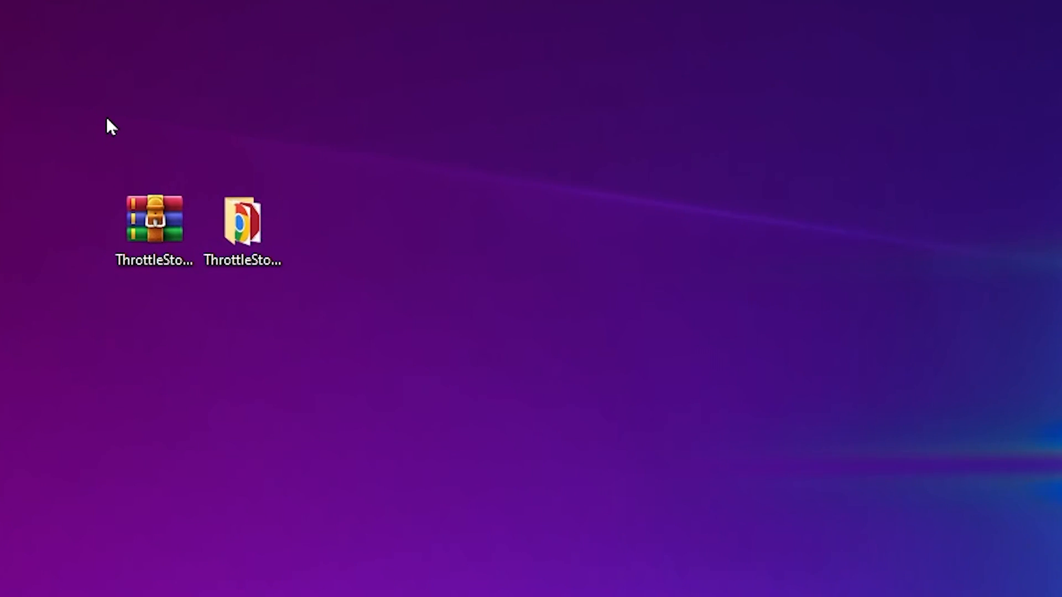
{"action": "mouse_move", "coordinate": [552, 238]}
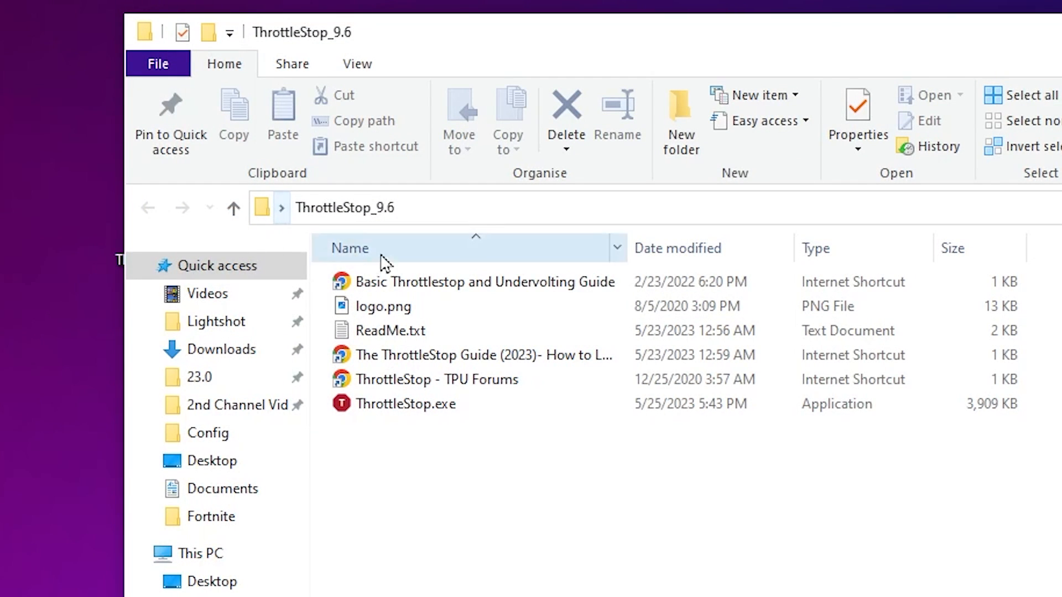
Step: Run ThrottleStop.exe from the ThrottleStop_9.6 folder and accept its risk warning
{"action": "right_click", "coordinate": [405, 403]}
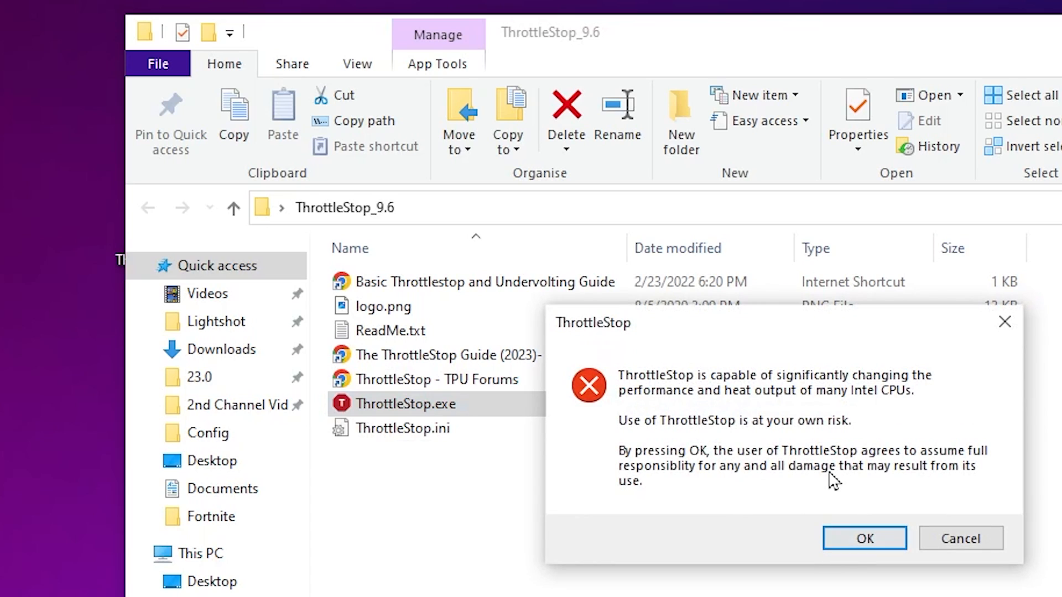
{"action": "left_click", "coordinate": [863, 538]}
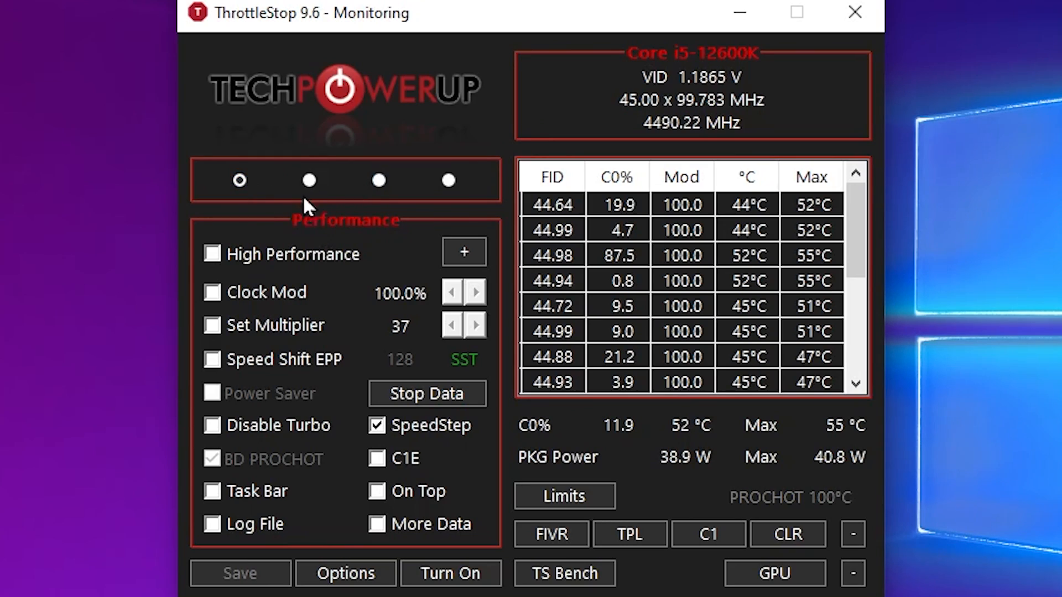
Step: Select the Game profile, tick High Performance and turn ThrottleStop on
{"action": "left_click", "coordinate": [378, 180]}
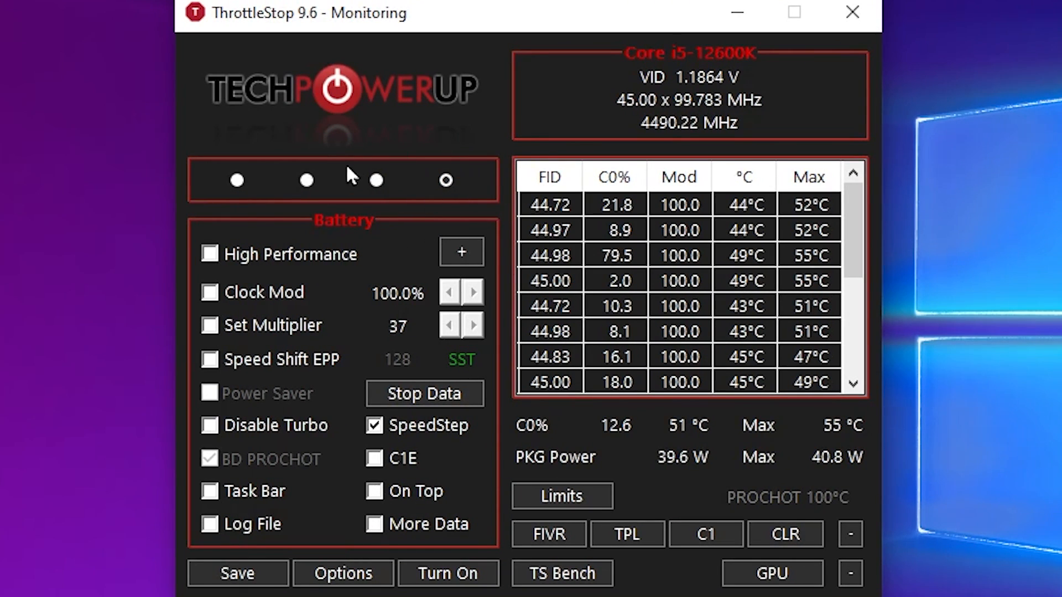
{"action": "left_click", "coordinate": [306, 181]}
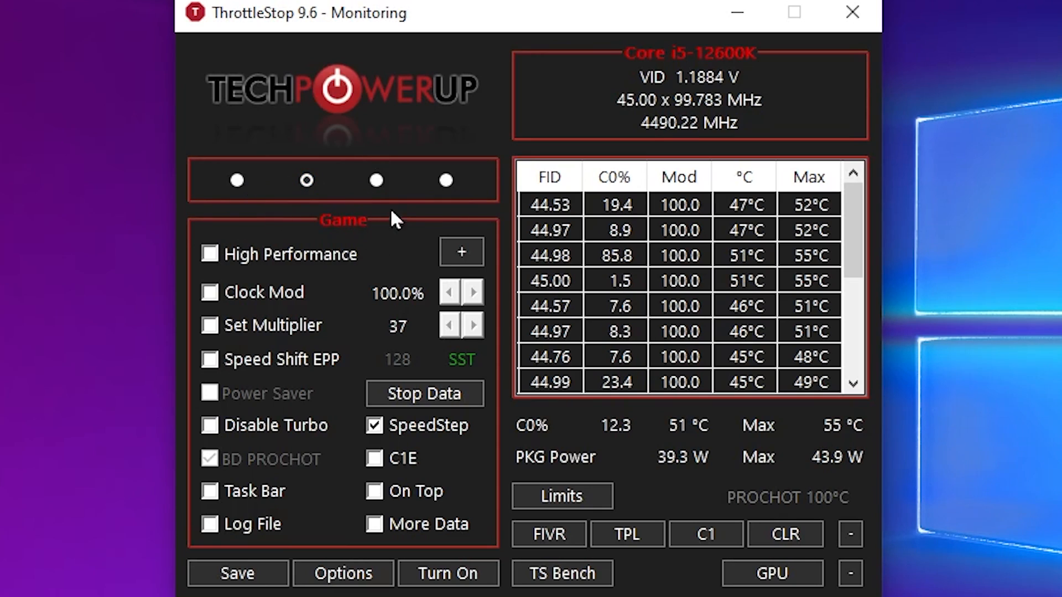
{"action": "left_click", "coordinate": [209, 253]}
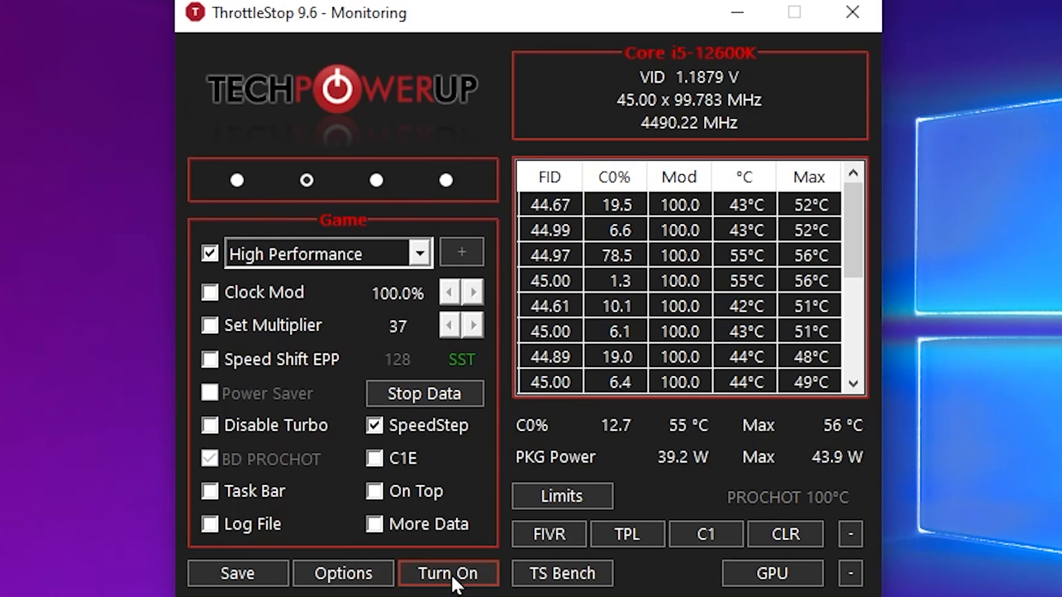
{"action": "left_click", "coordinate": [448, 573]}
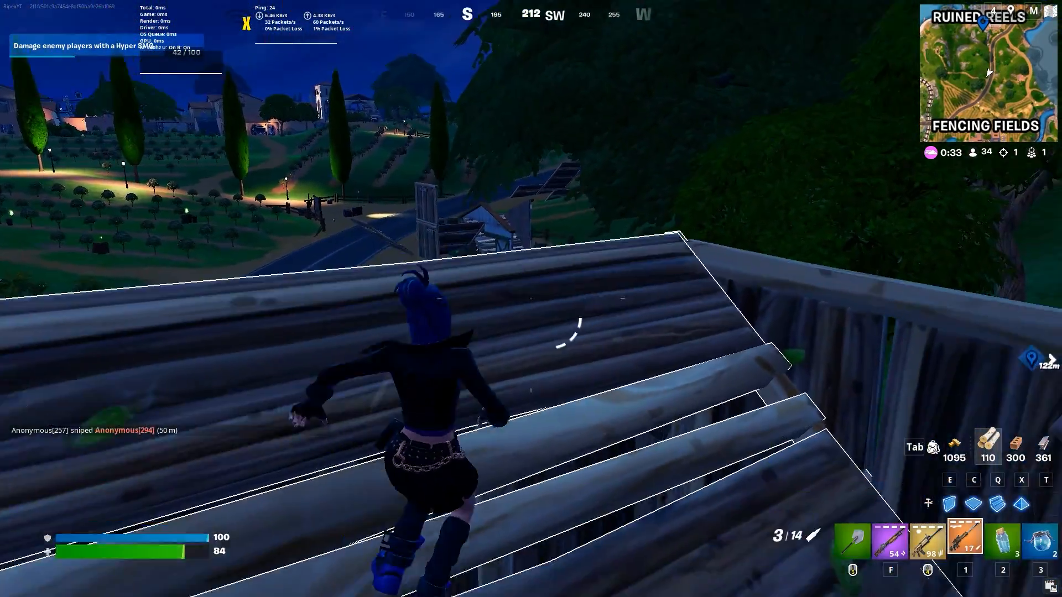
Step: Fire the Reaper Sniper Rifle to eliminate the opponent near the building
{"action": "left_click", "coordinate": [531, 298]}
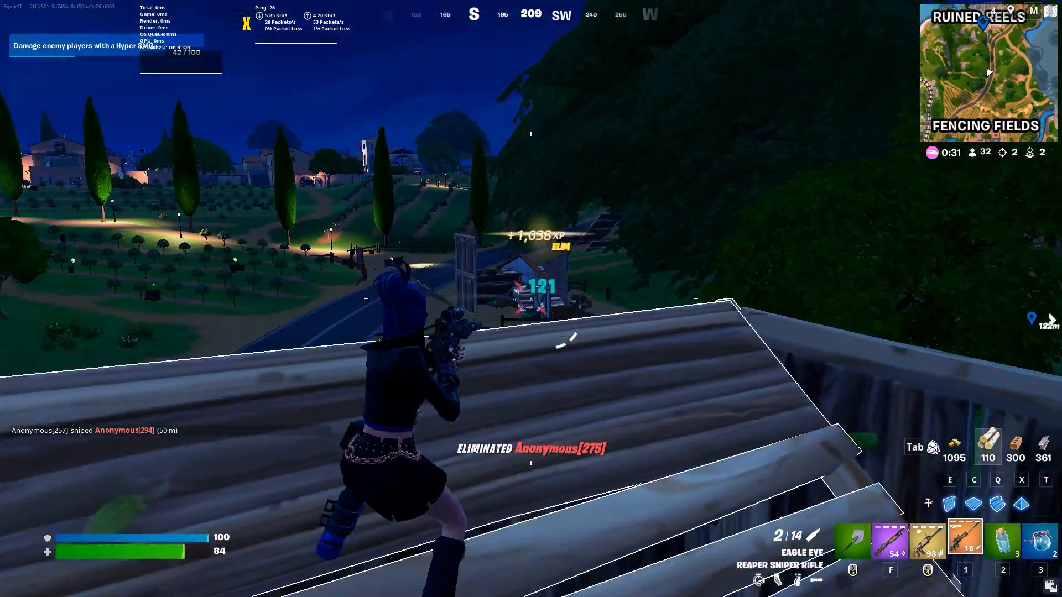